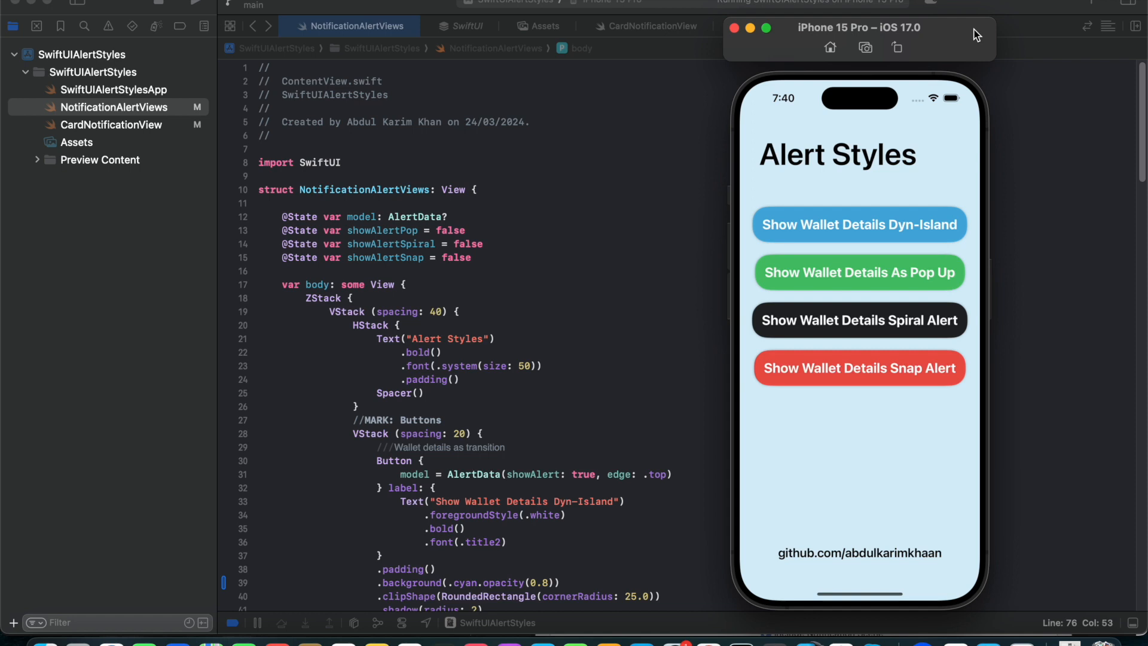
mouse_move(867, 207)
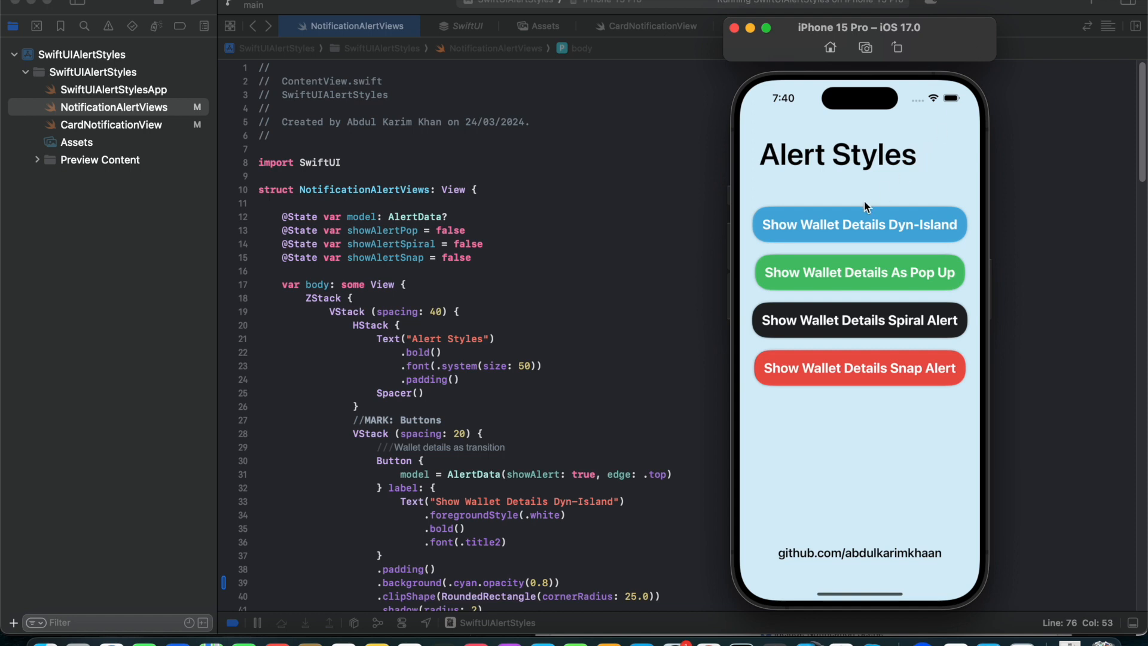
mouse_move(871, 237)
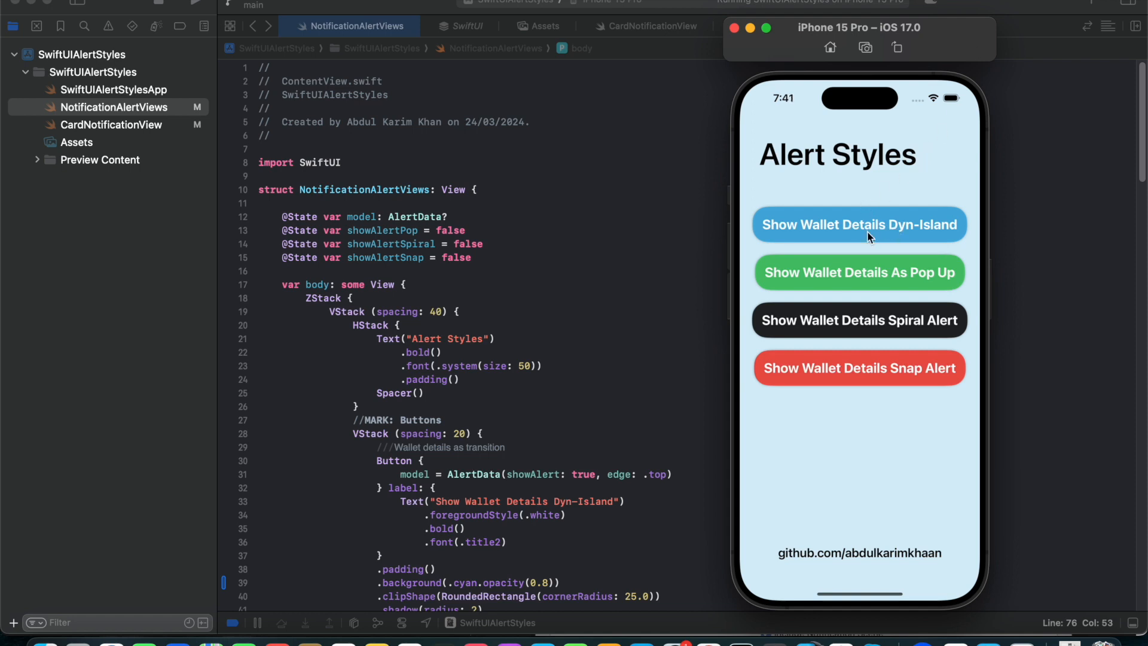
mouse_move(849, 230)
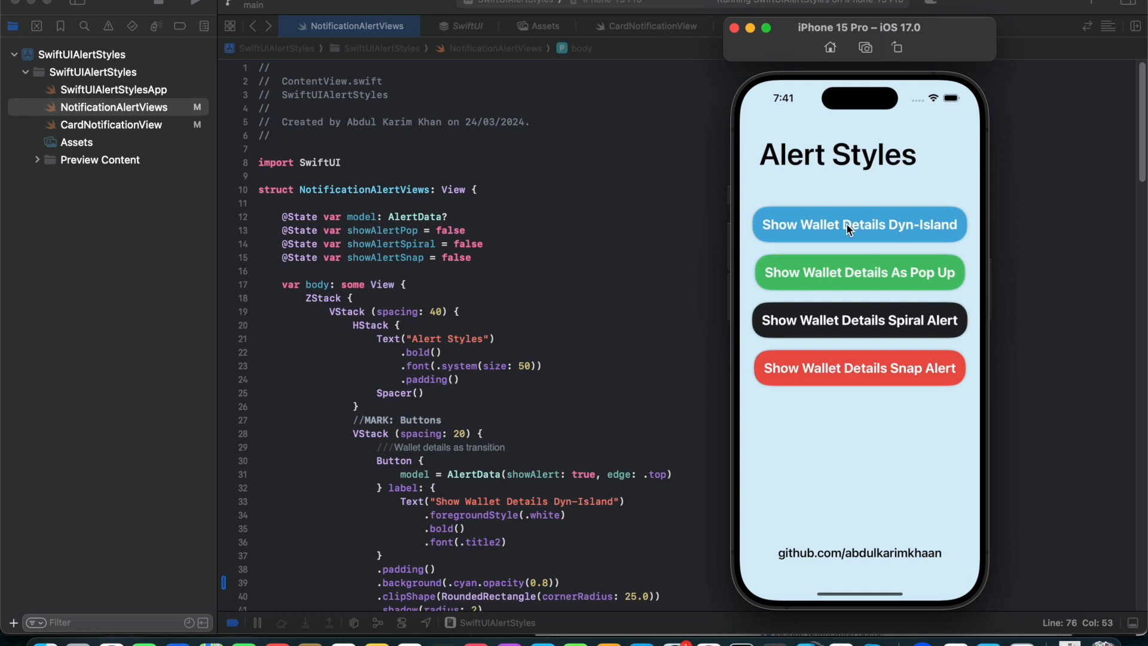
Show the Dyn-Island wallet details alert in the simulator and swipe the card away.
click(858, 224)
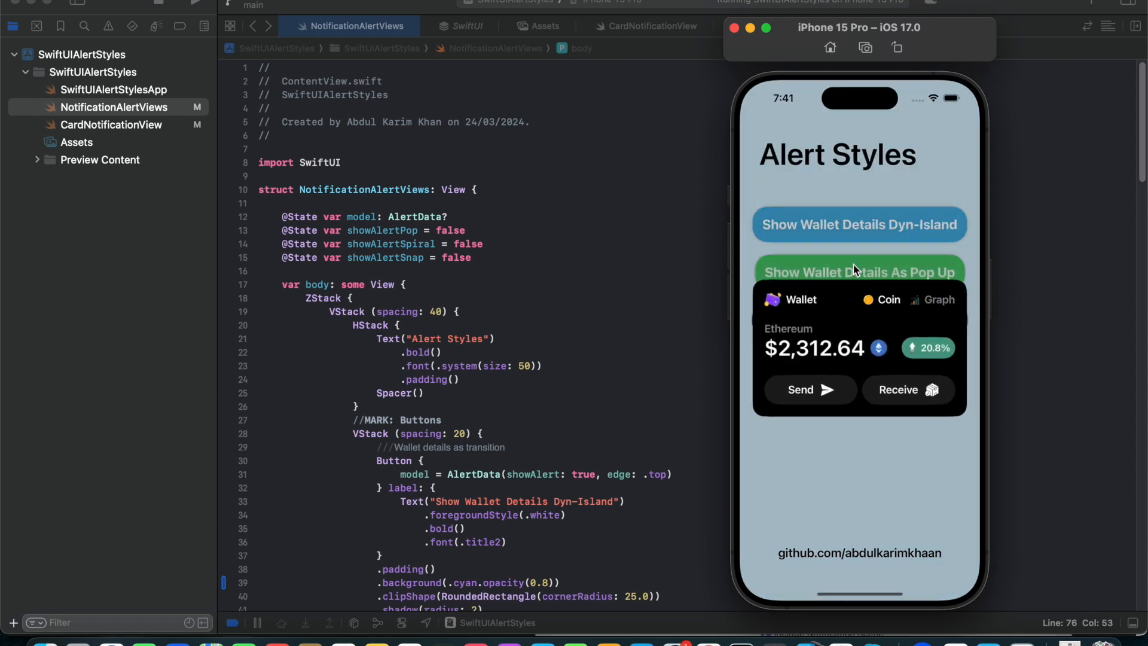
click(859, 272)
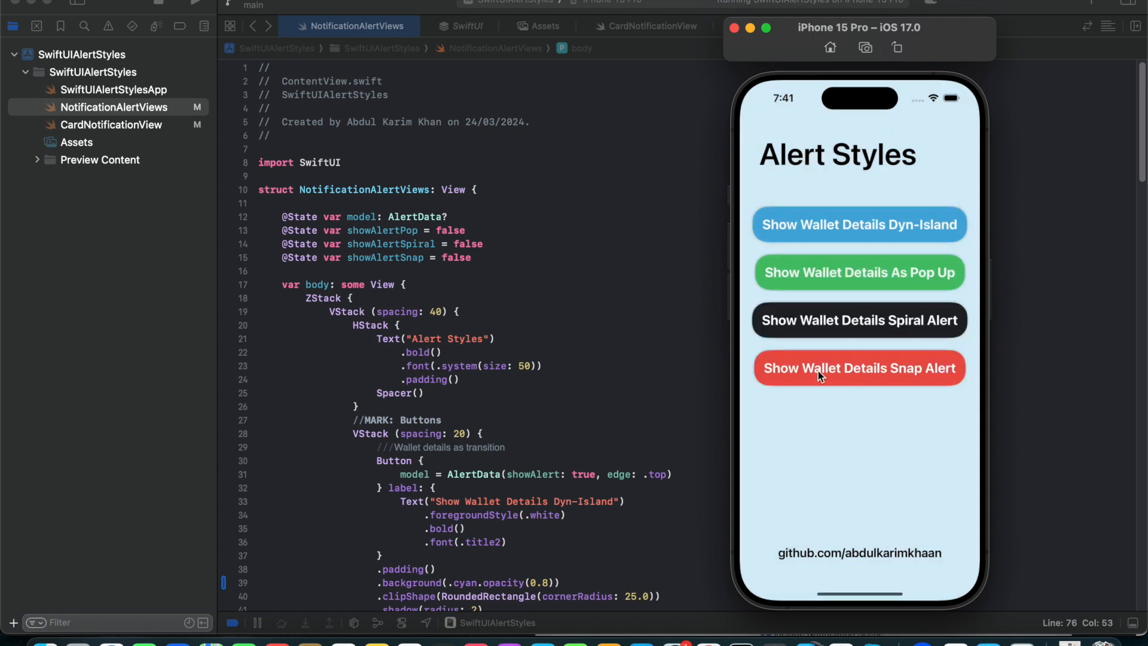
mouse_move(856, 375)
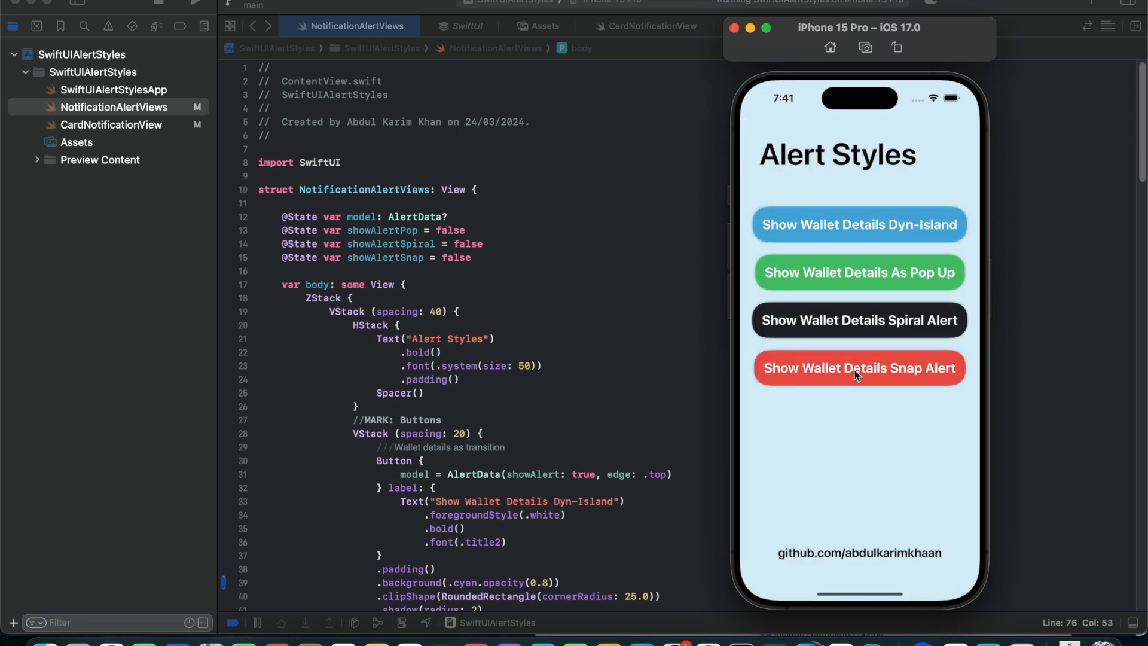
mouse_move(856, 266)
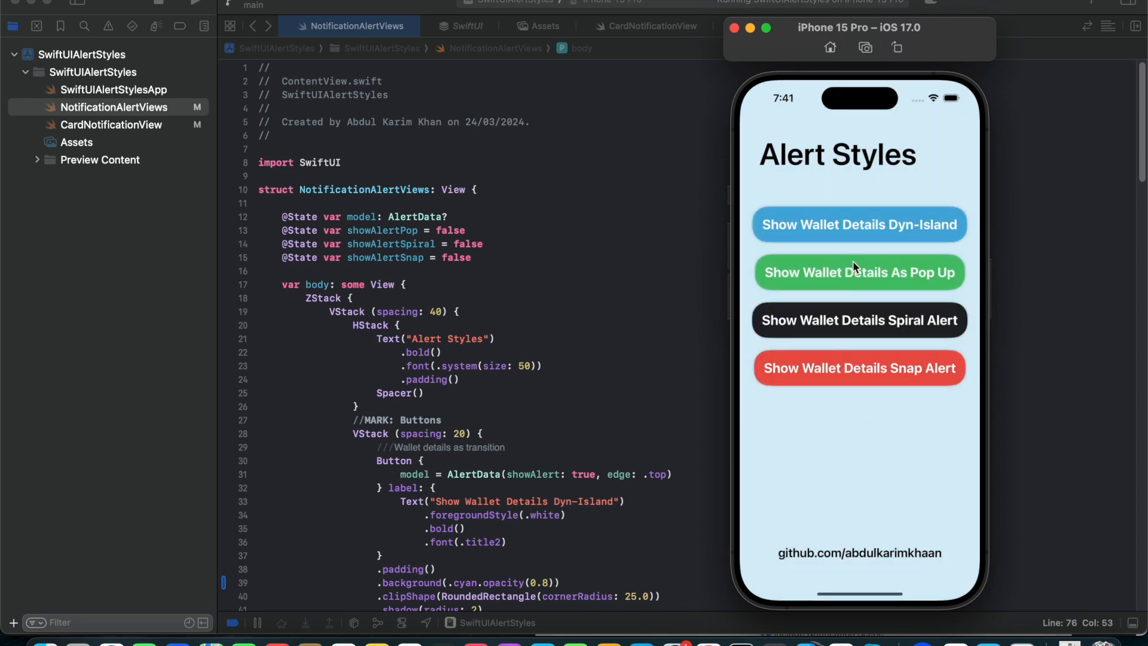
mouse_move(855, 328)
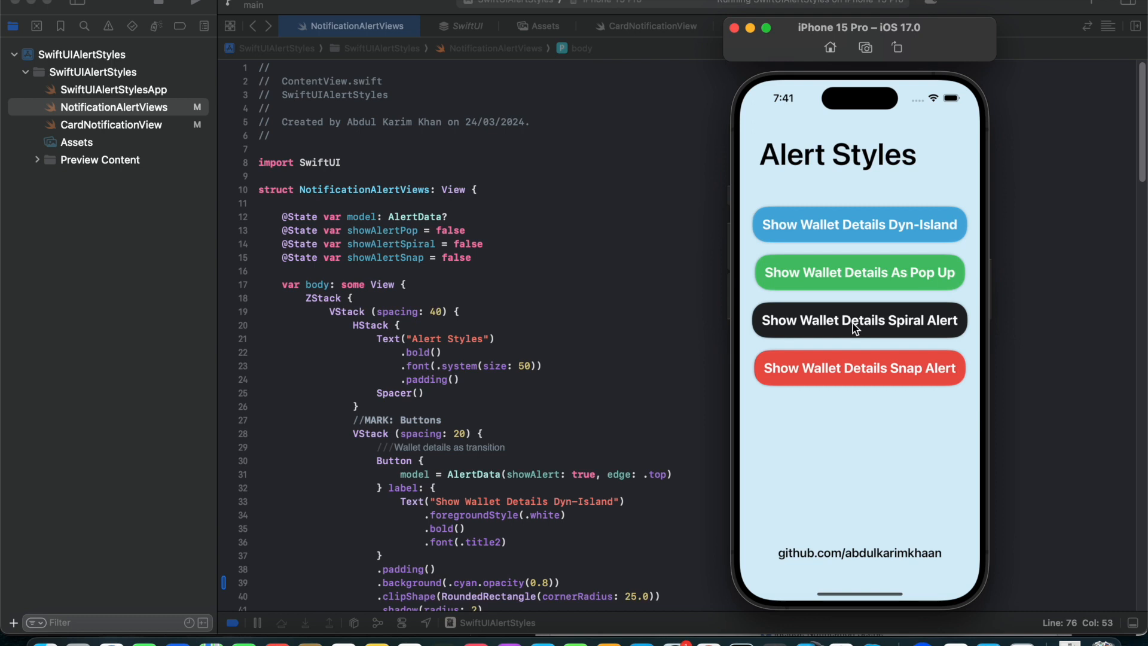
mouse_move(833, 196)
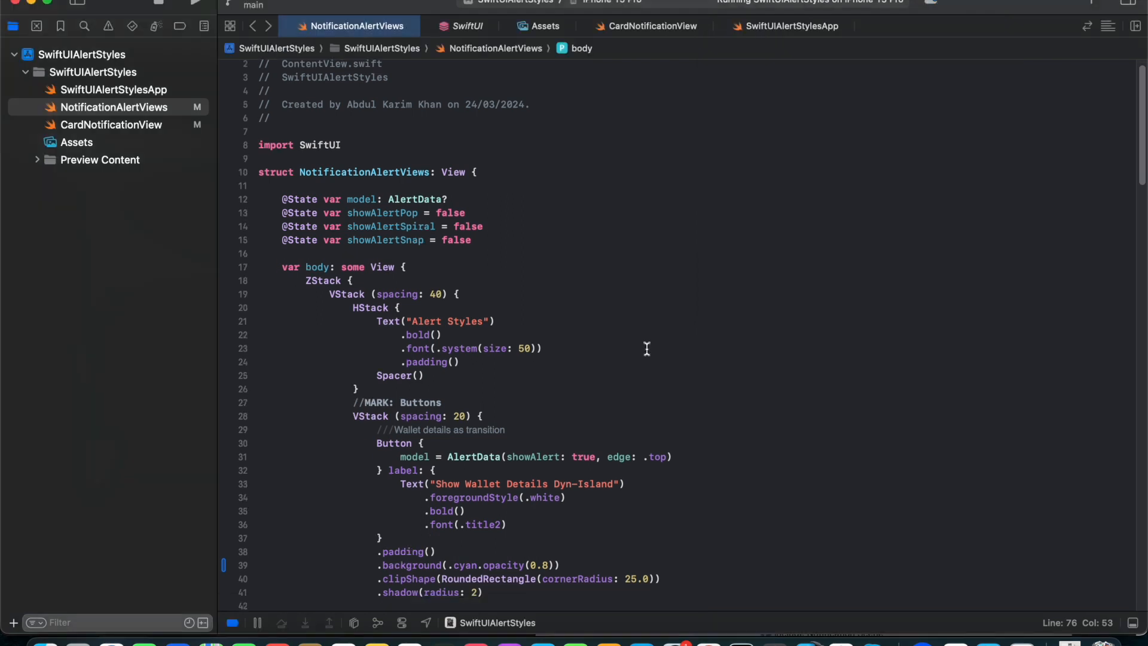
scroll(down, 3)
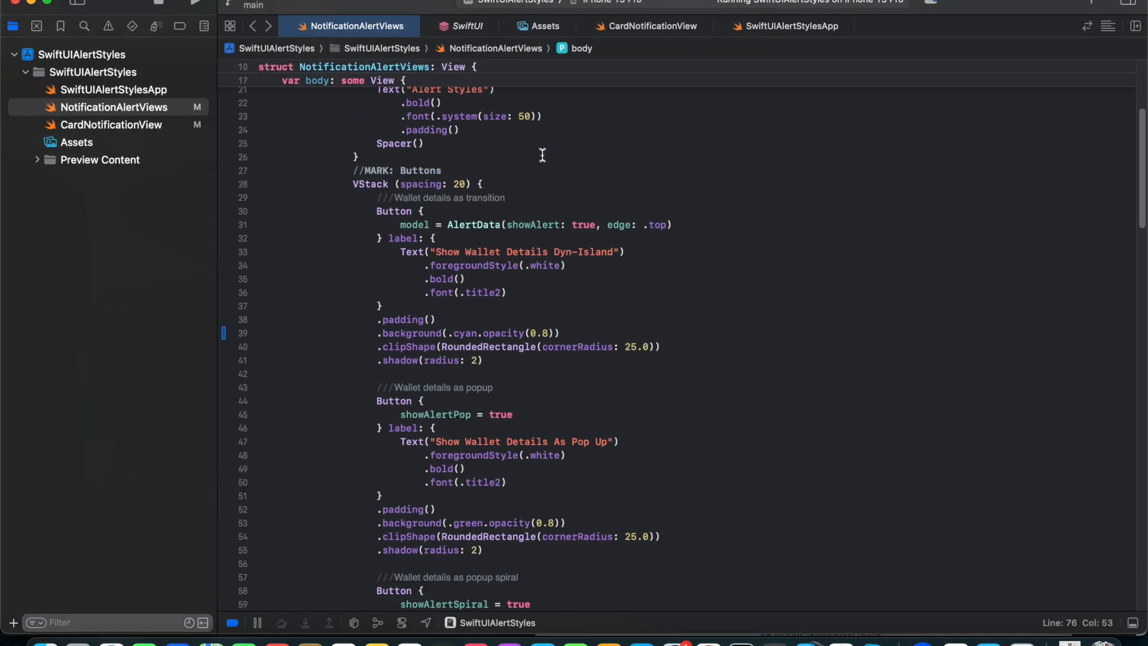
mouse_move(477, 188)
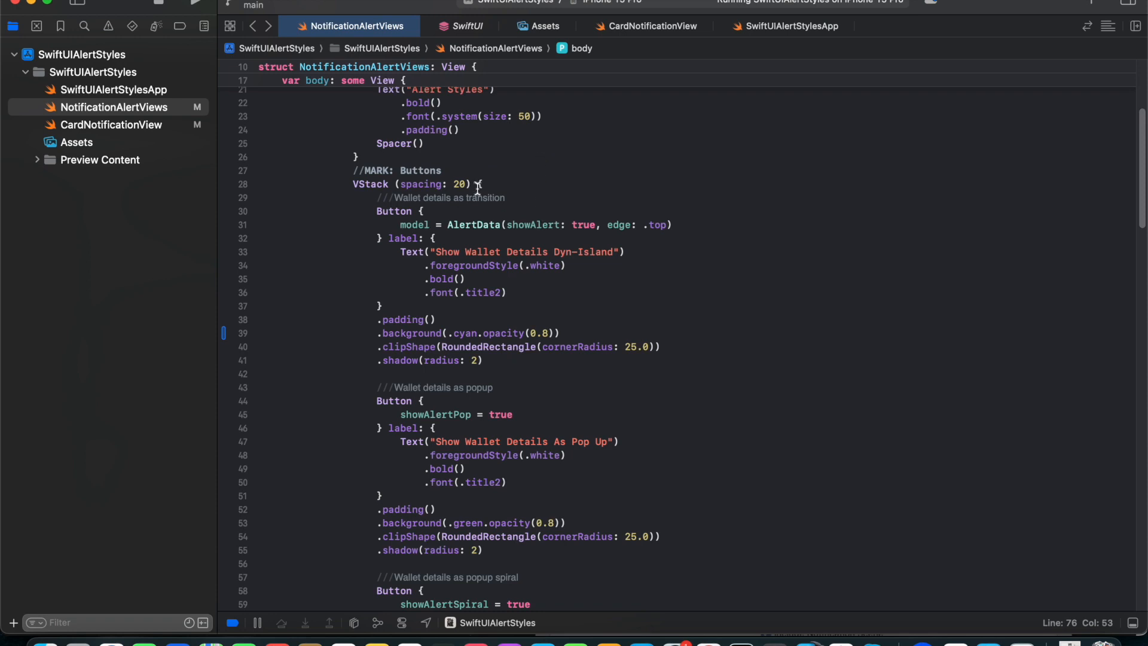
mouse_move(428, 206)
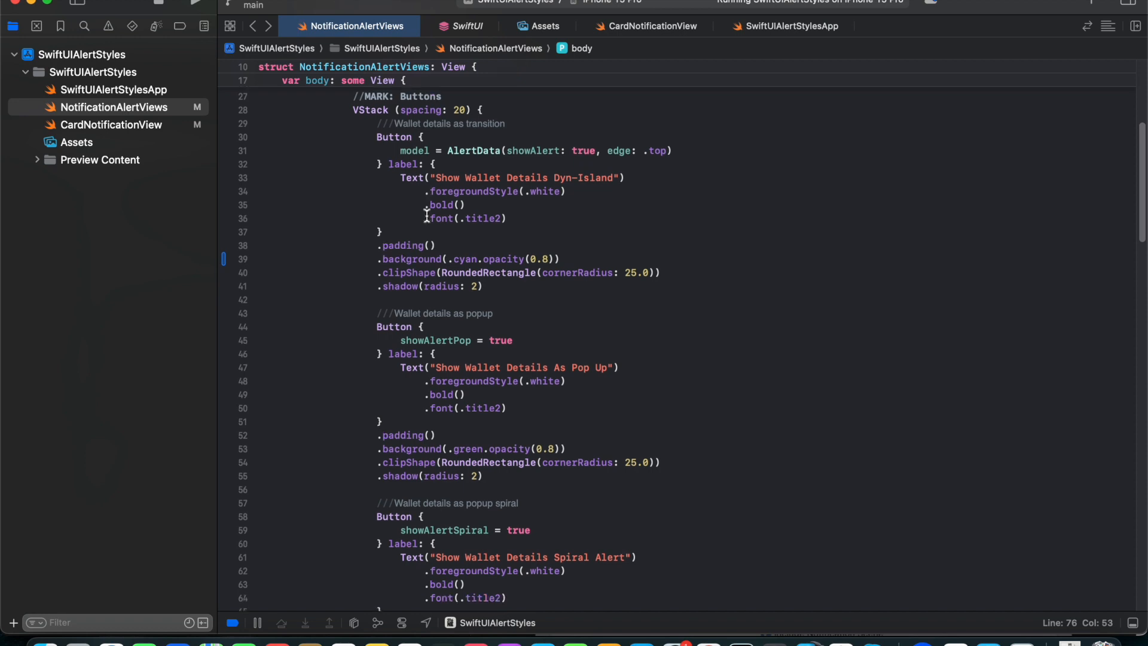
scroll(up, 3)
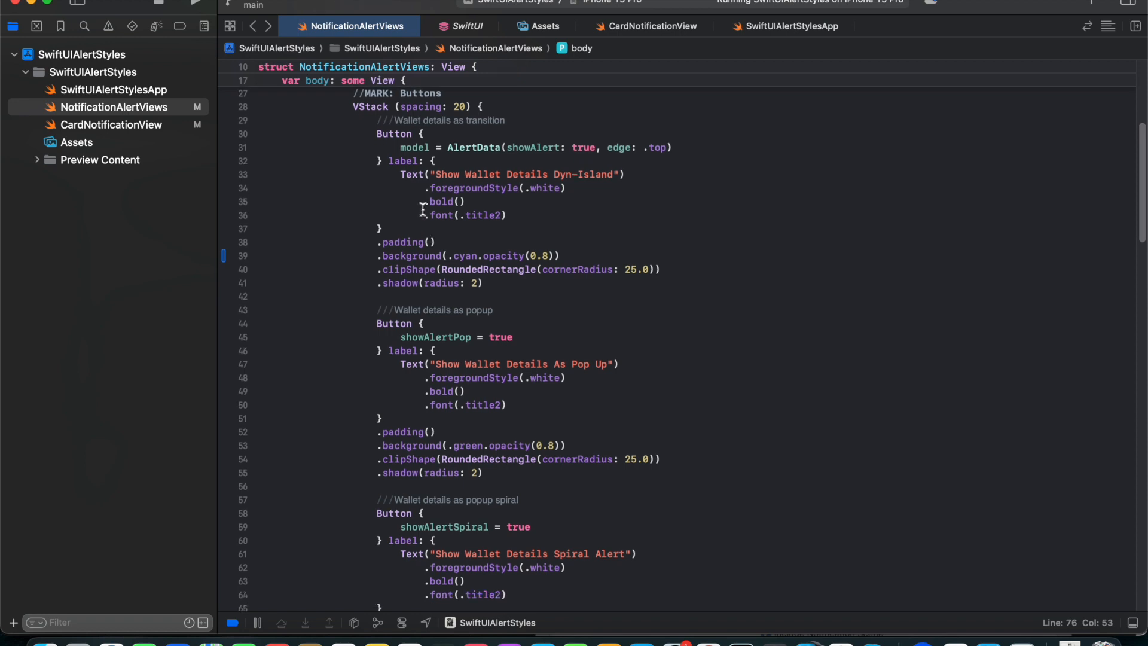
mouse_move(397, 147)
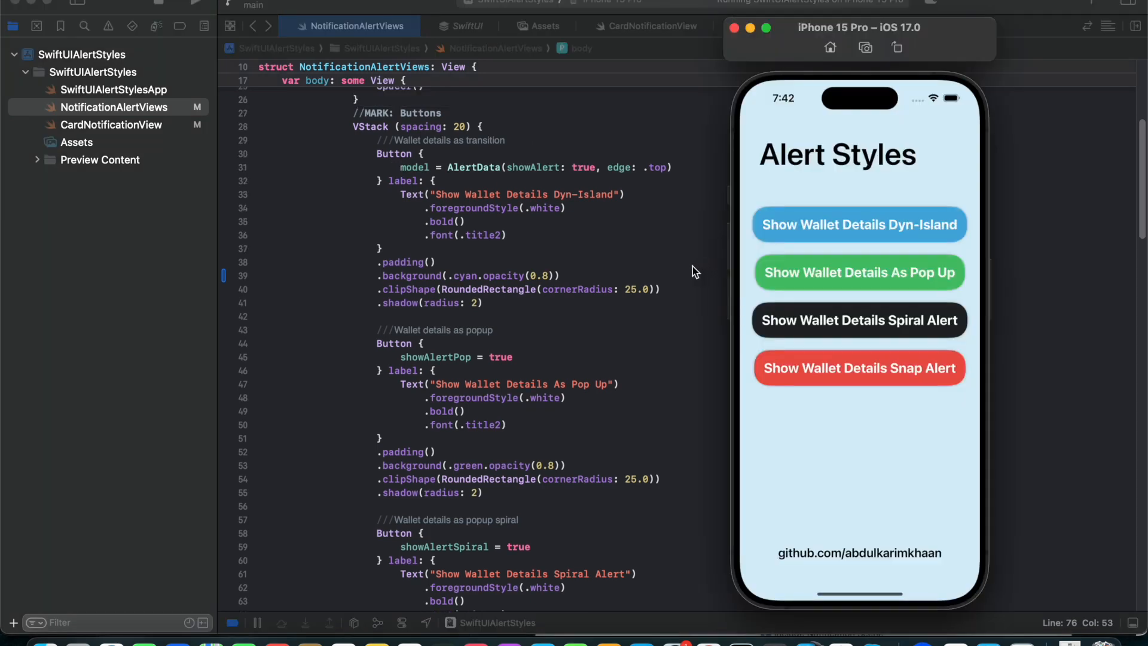
mouse_move(899, 235)
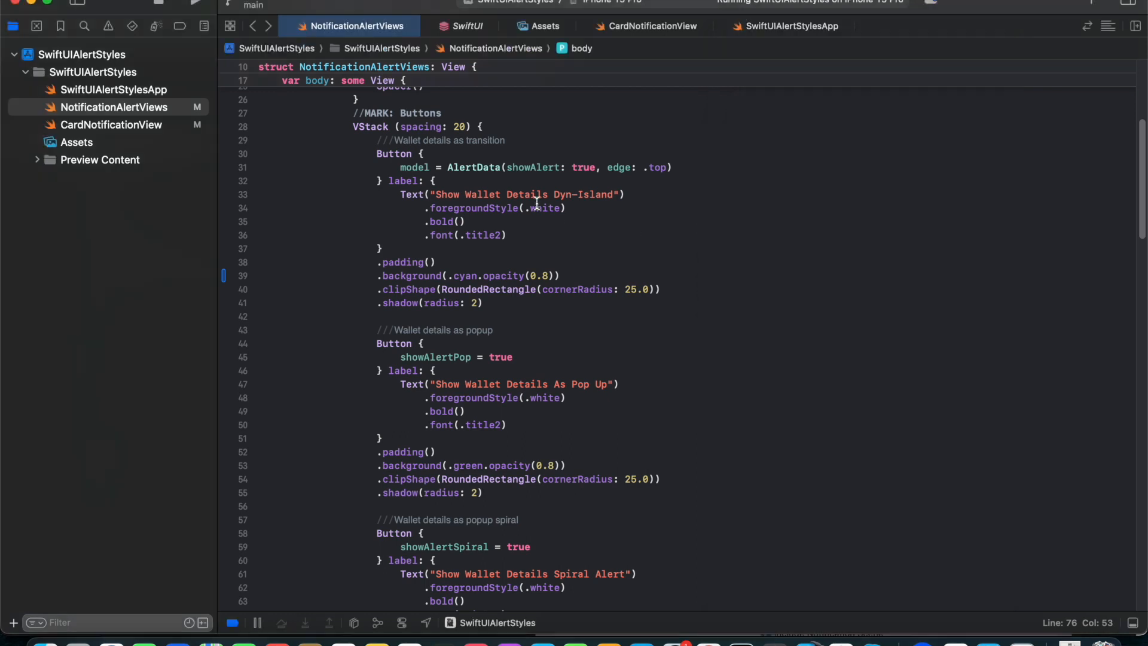
mouse_move(577, 168)
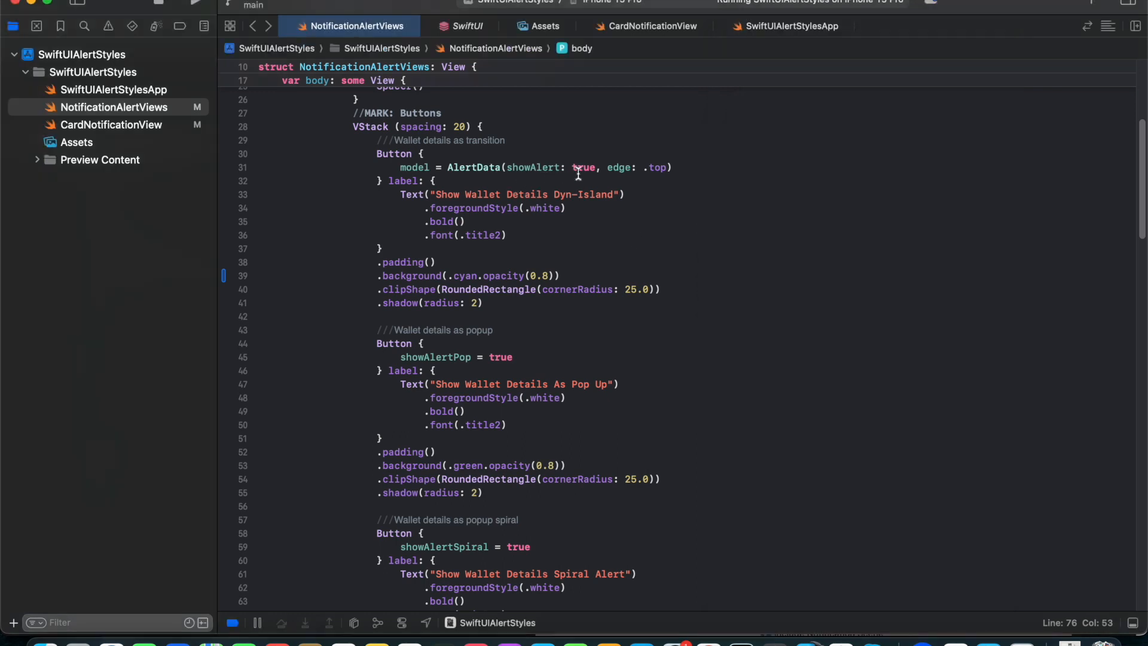
Review the AlertData struct's showAlert and top-edge values behind the Dyn-Island button.
double_click(656, 167)
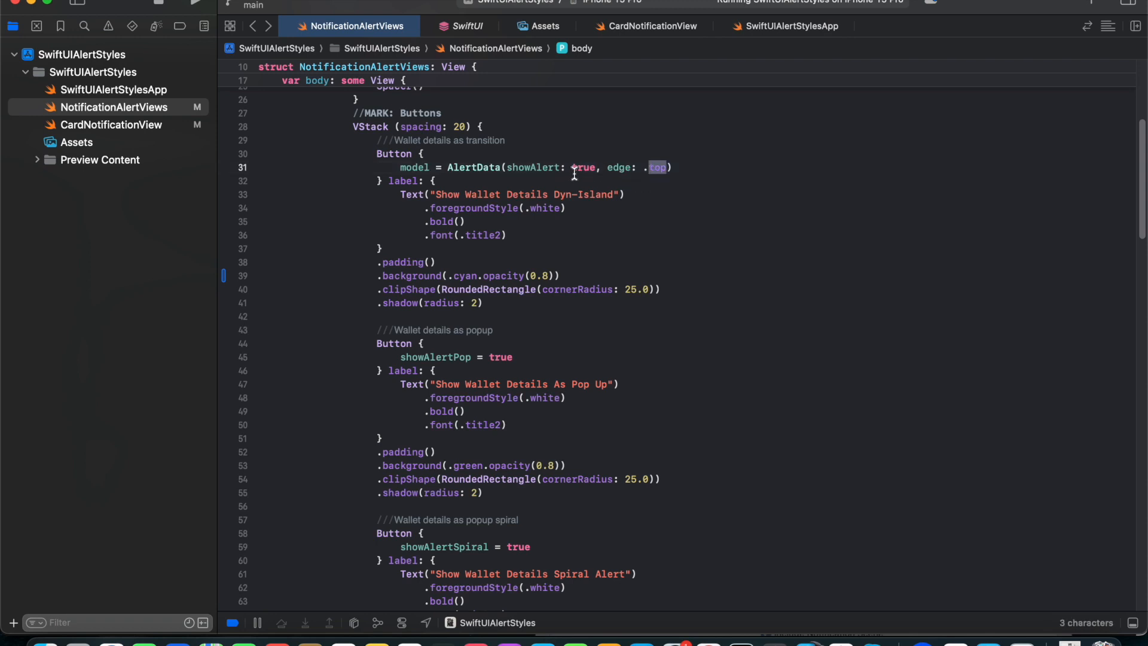
double_click(474, 168)
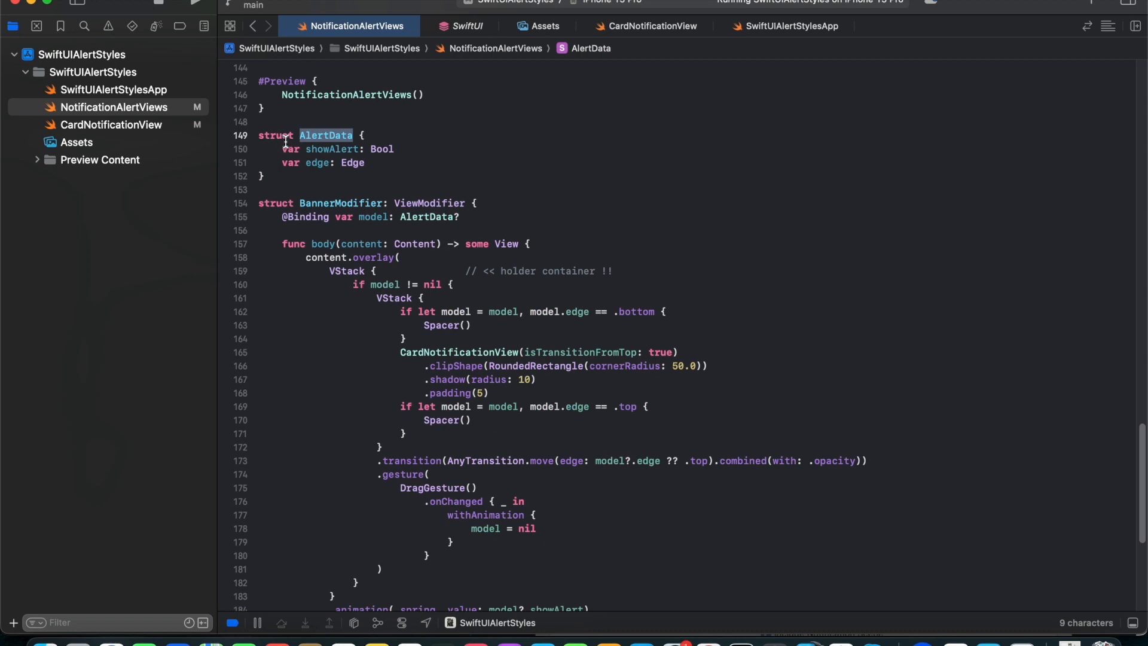
click(319, 142)
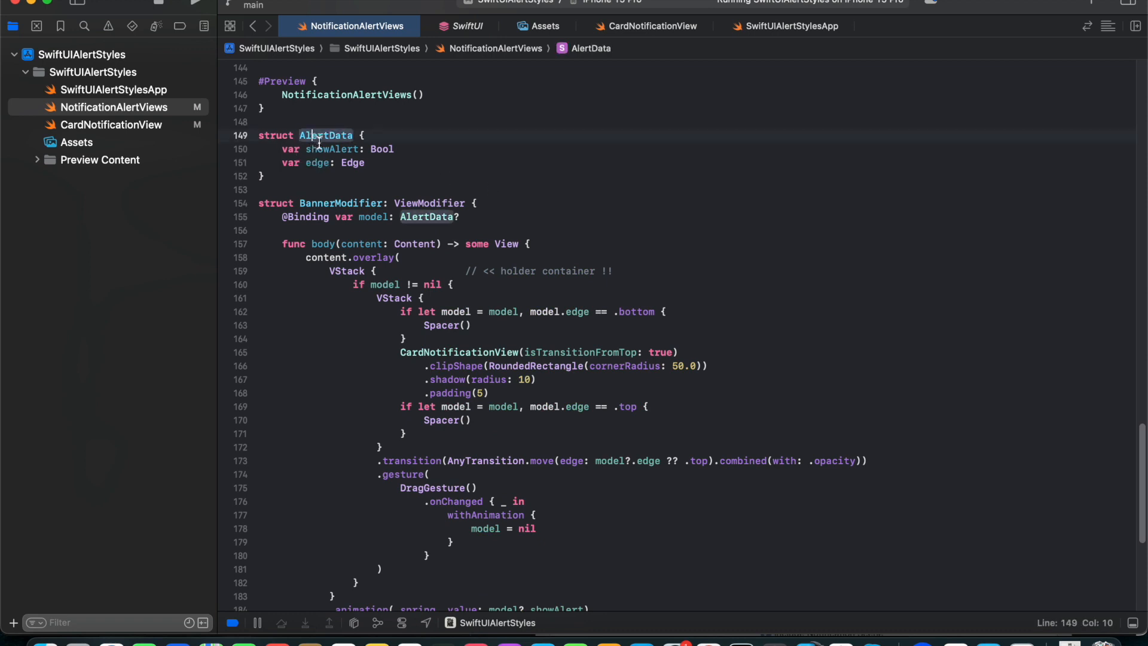
mouse_move(313, 163)
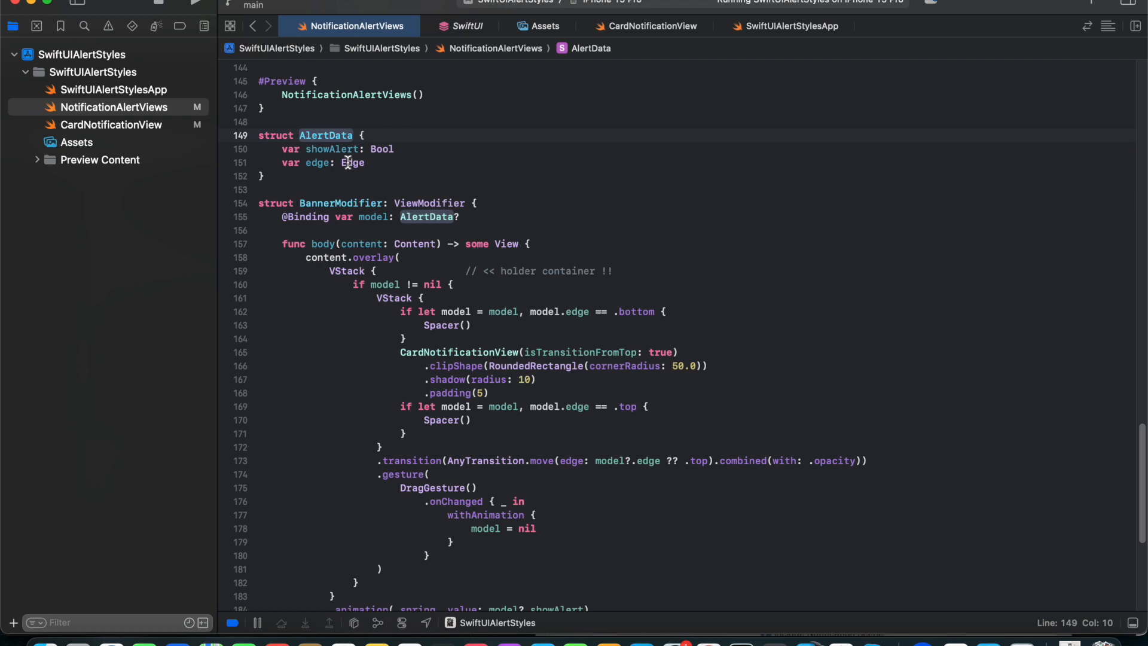
click(252, 25)
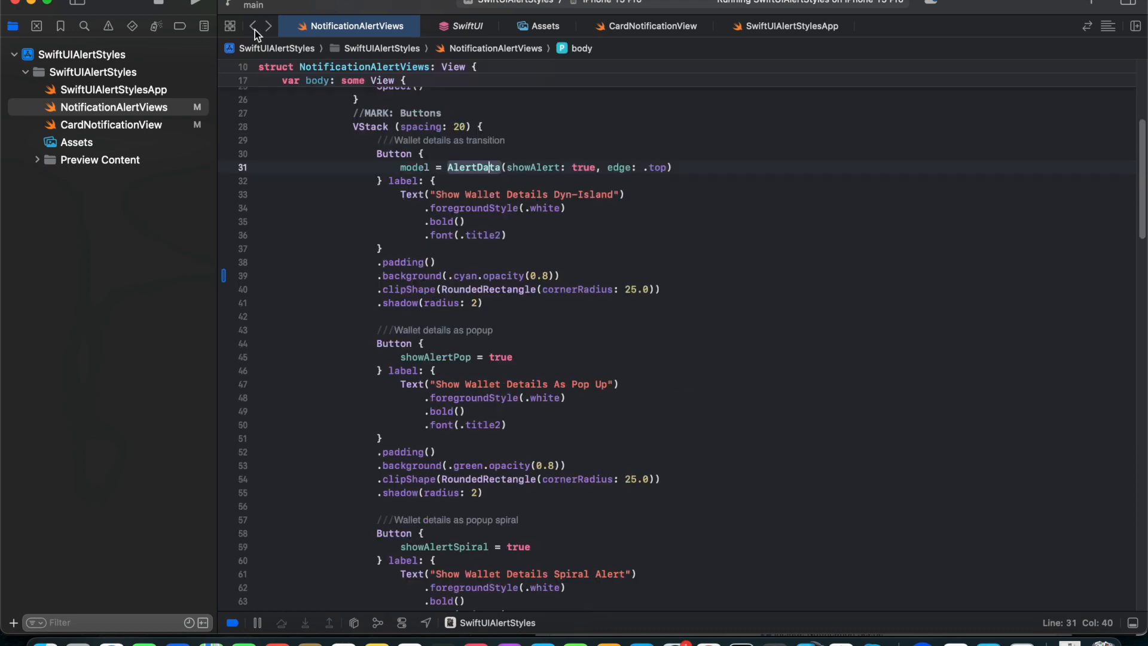
scroll(up, 3)
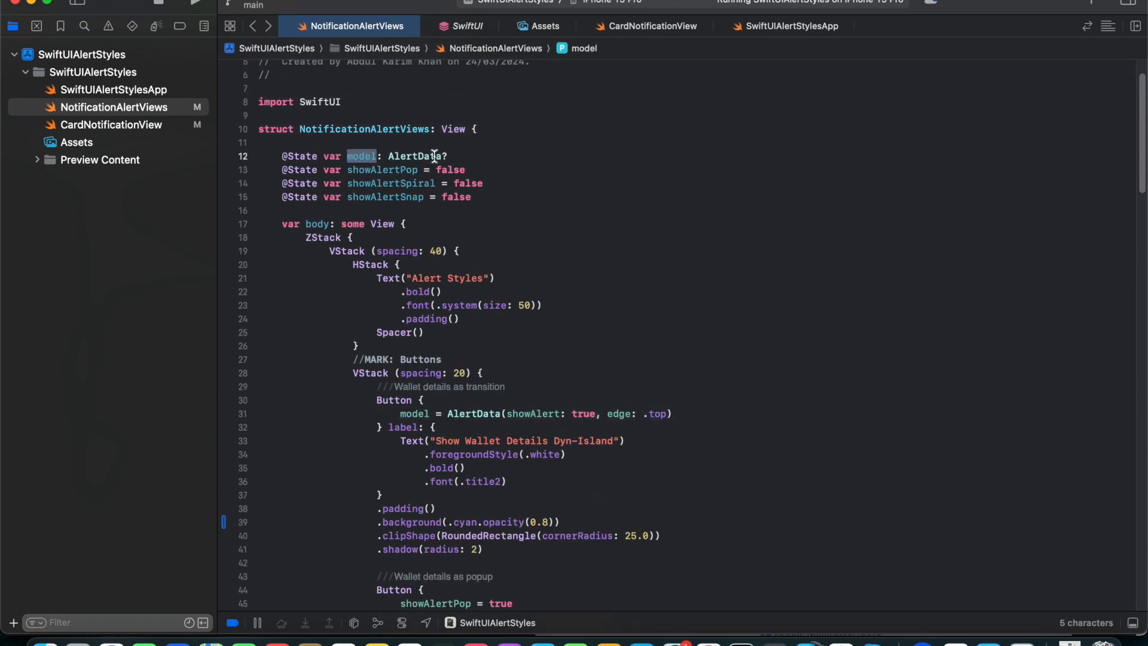
scroll(down, 3)
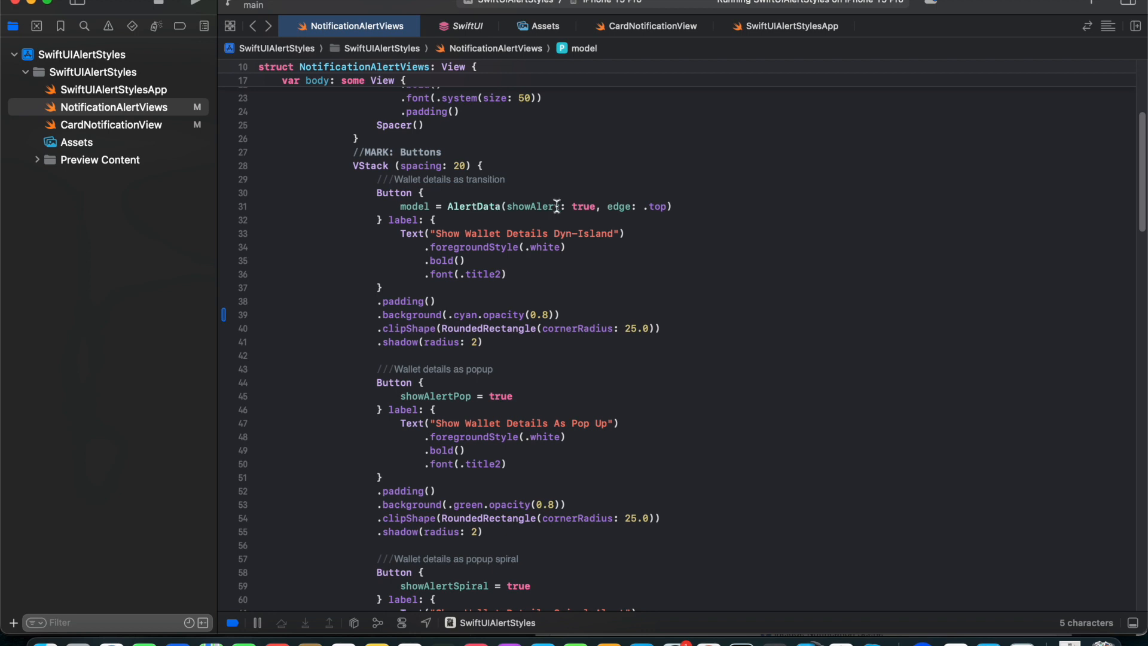
mouse_move(524, 227)
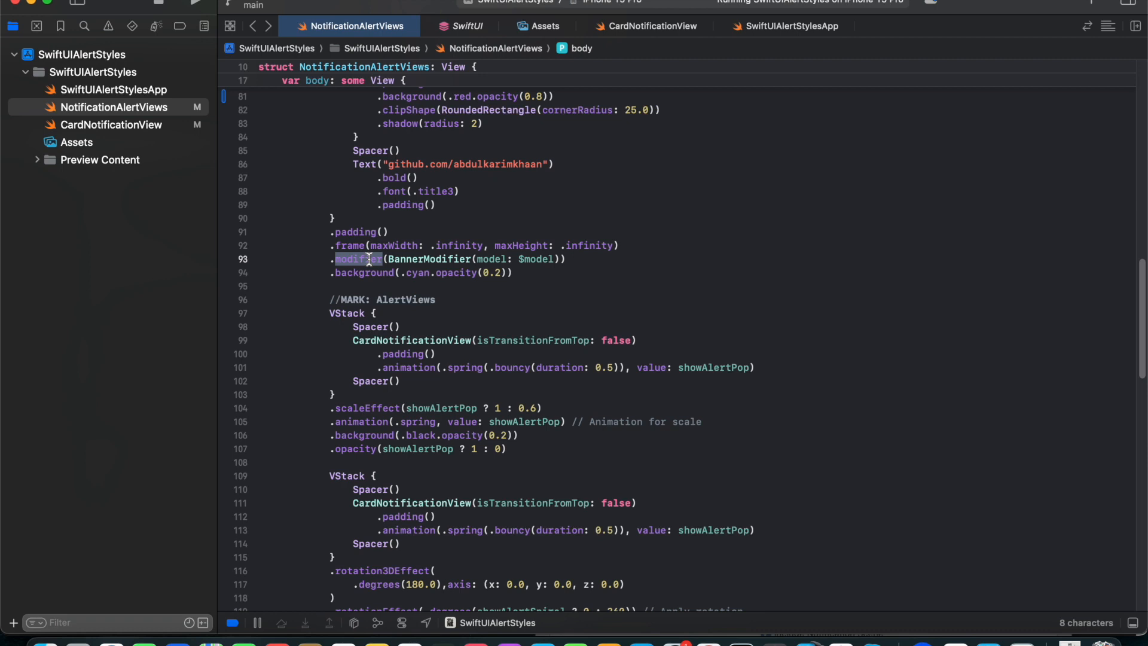
mouse_move(386, 258)
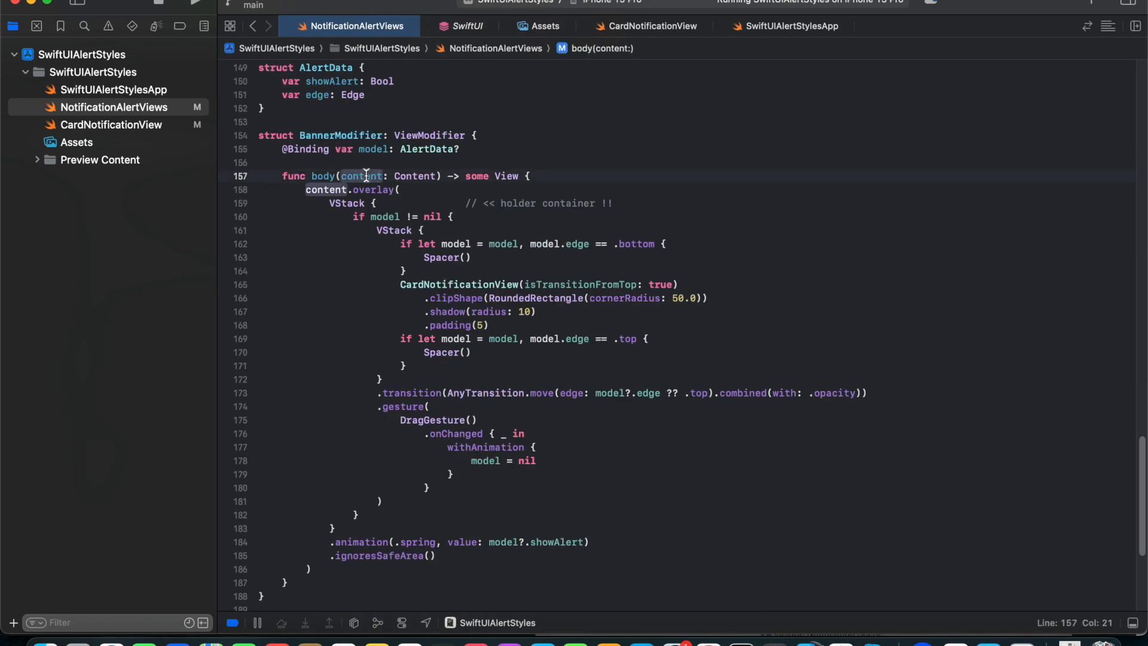
mouse_move(362, 190)
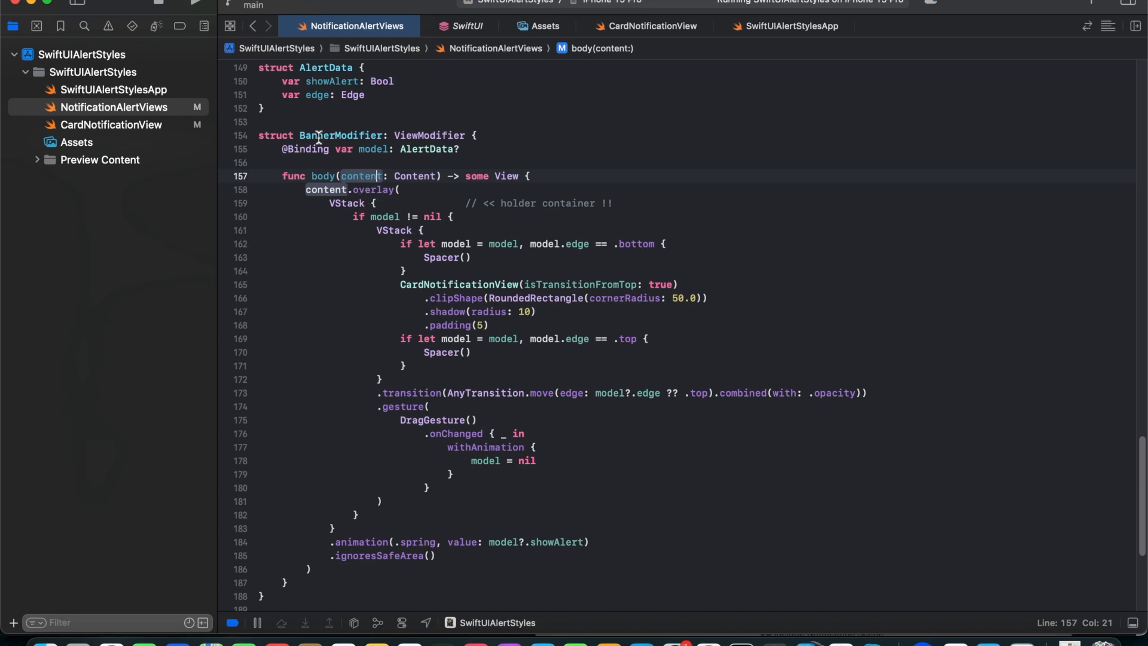
Trace the buttons stack end and the holder container stack in BannerModifier.
scroll(up, 3)
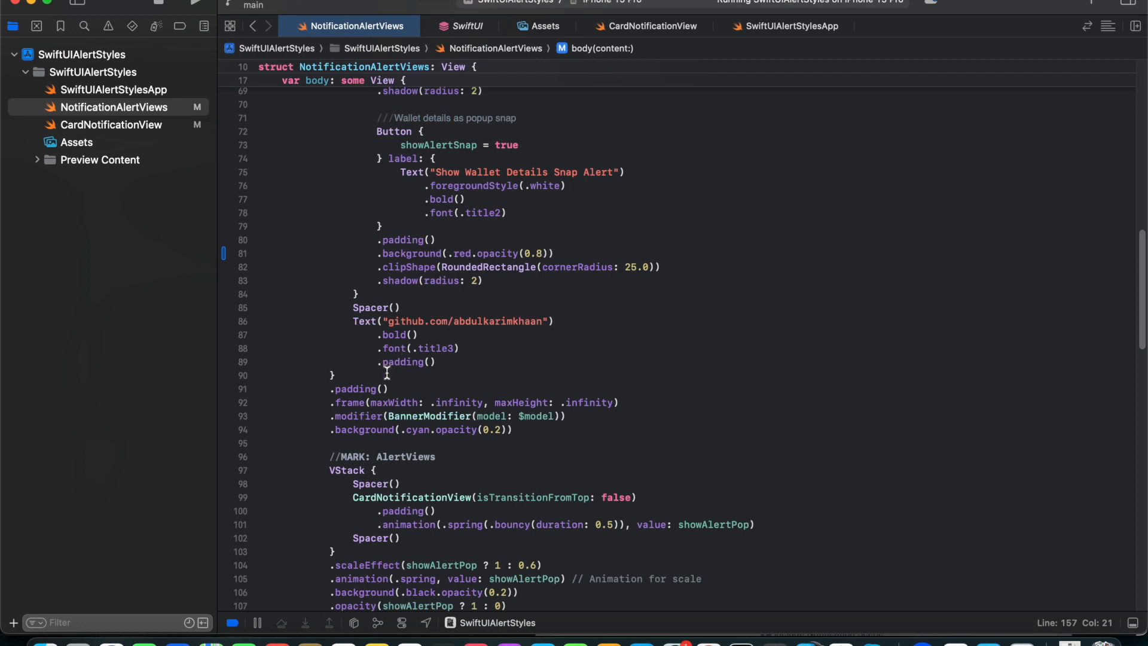
click(334, 375)
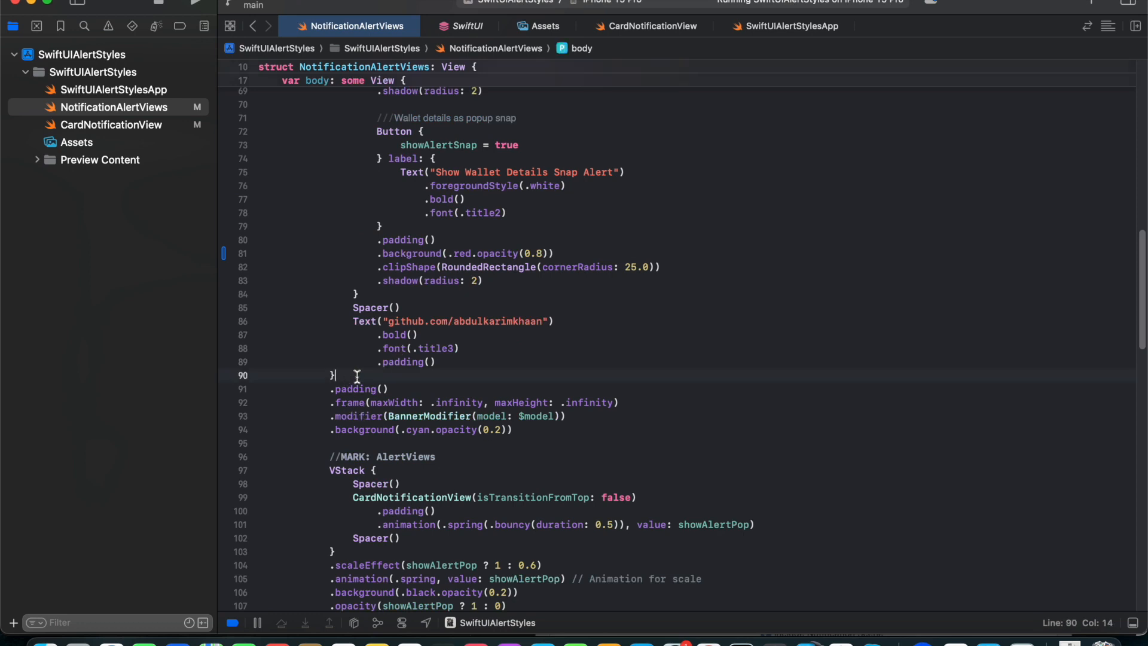
mouse_move(341, 416)
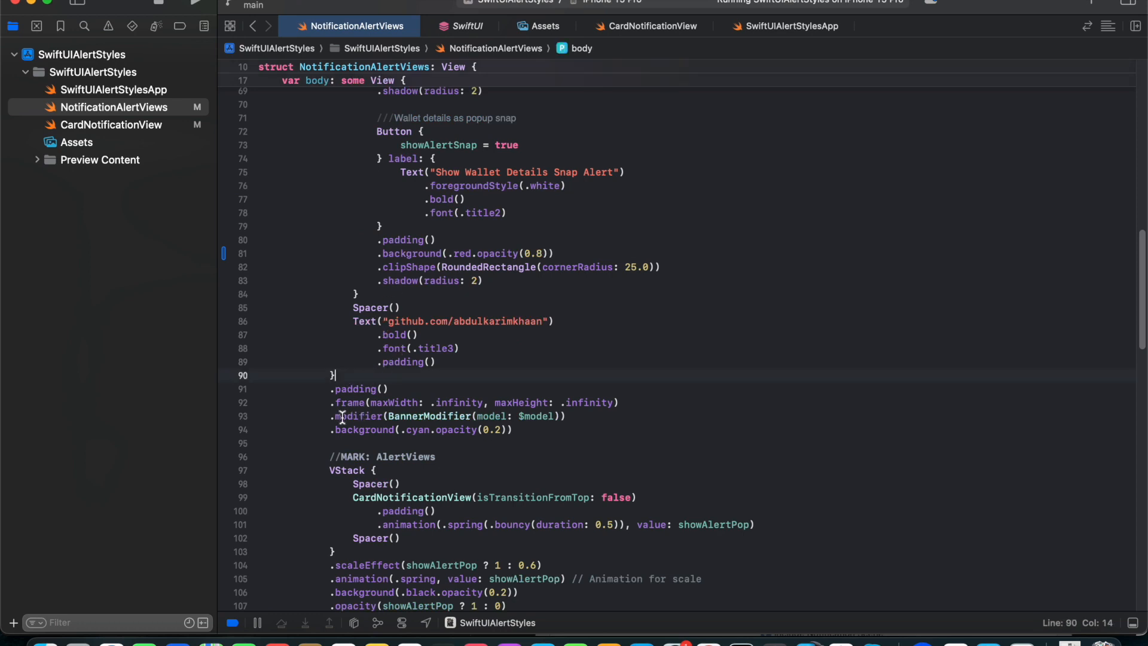
scroll(down, 3)
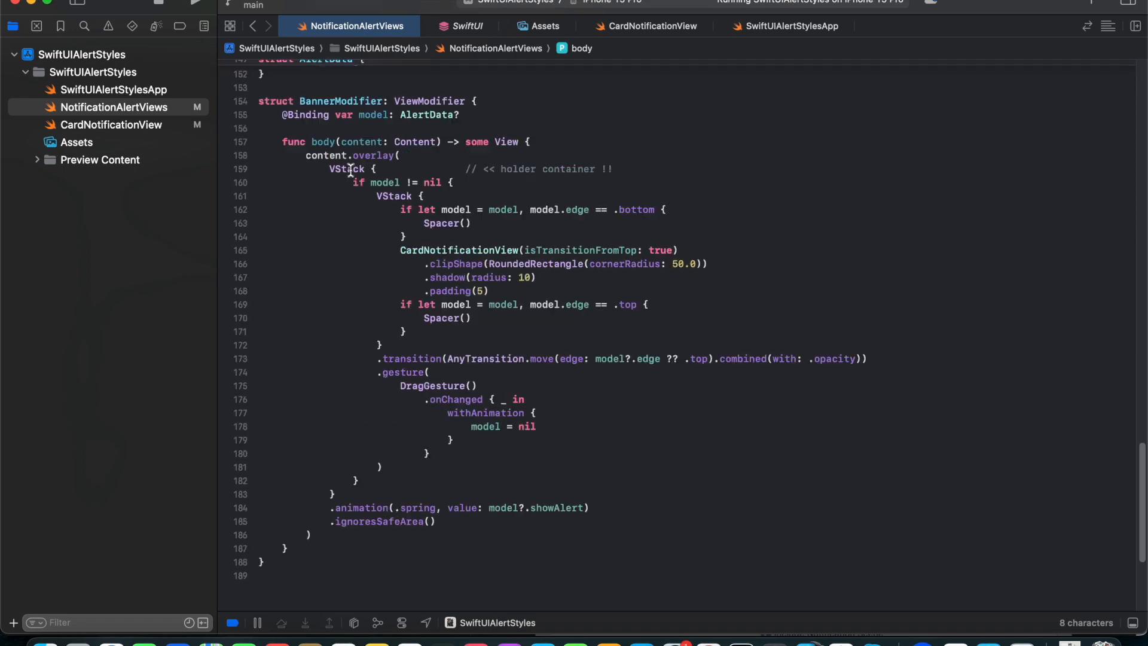
mouse_move(354, 156)
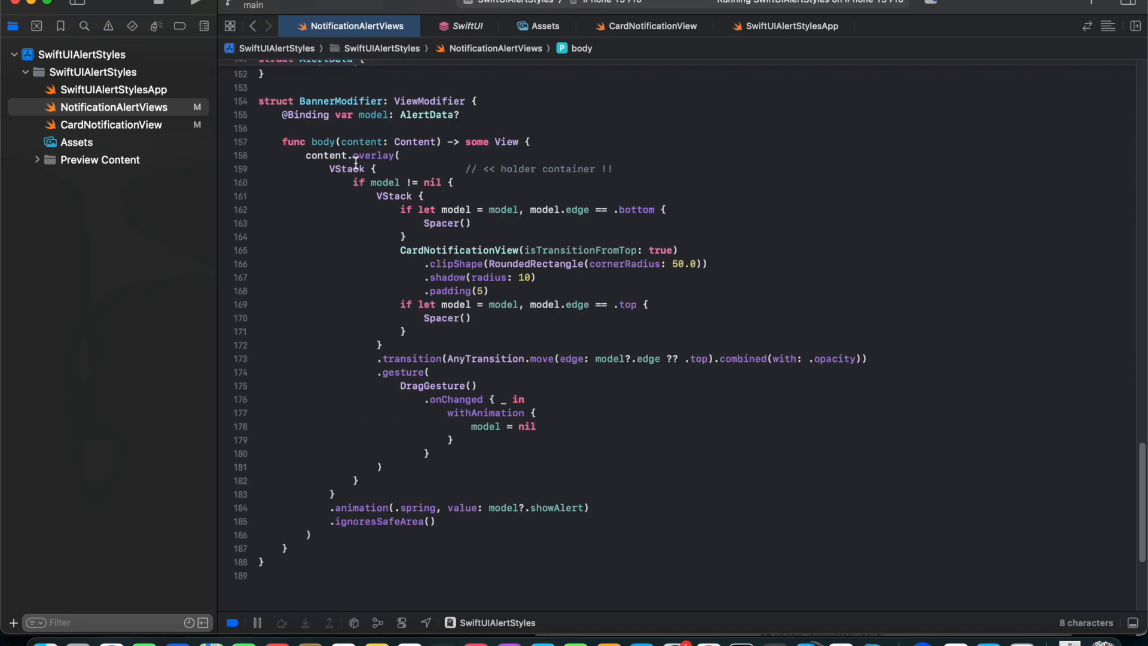
scroll(up, 3)
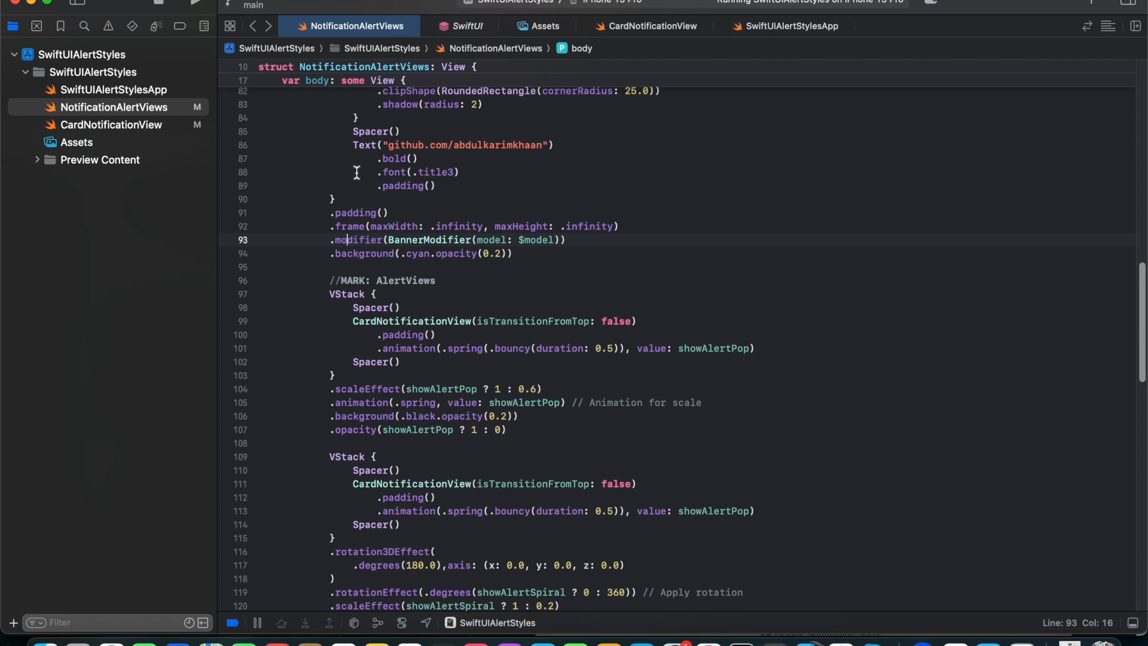
mouse_move(373, 190)
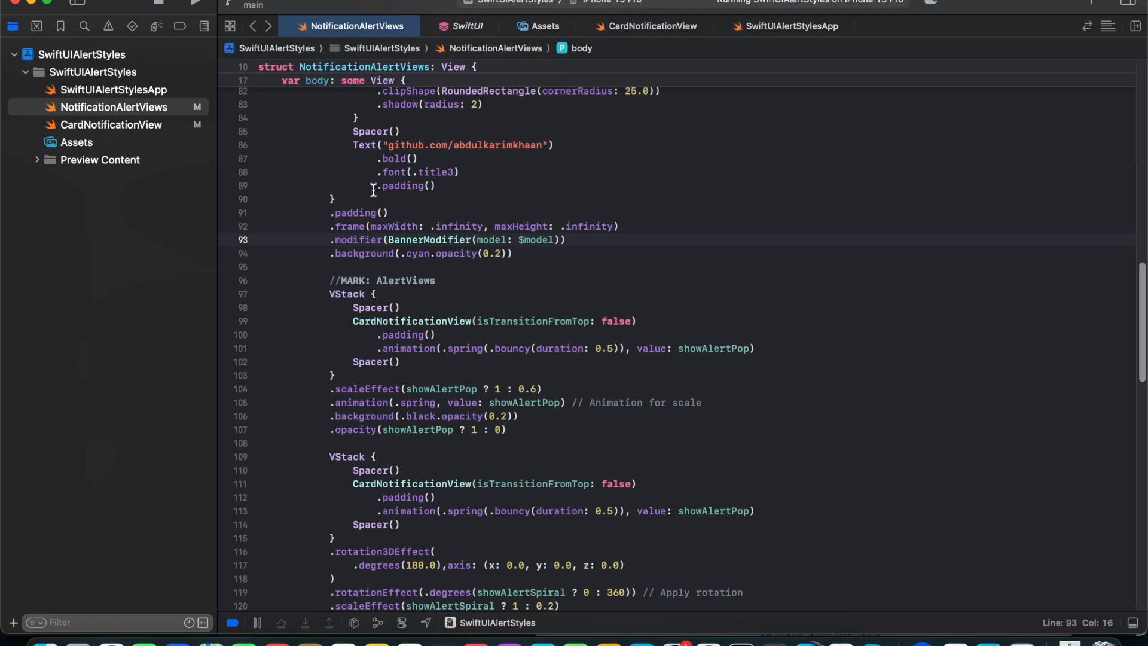
scroll(down, 3)
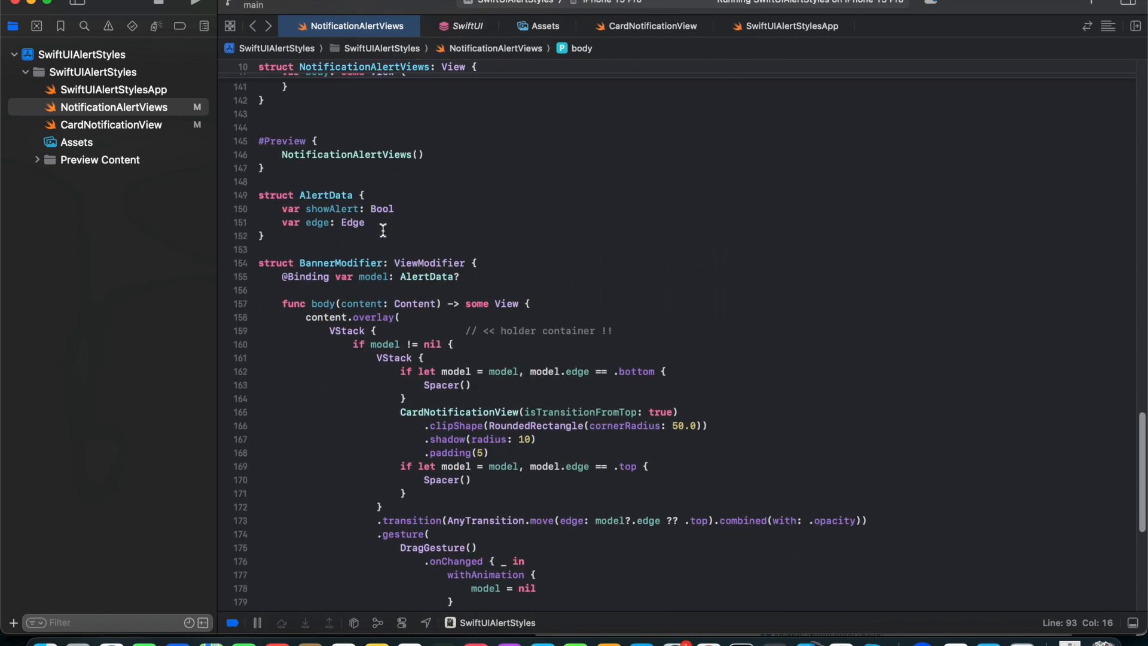
scroll(down, 3)
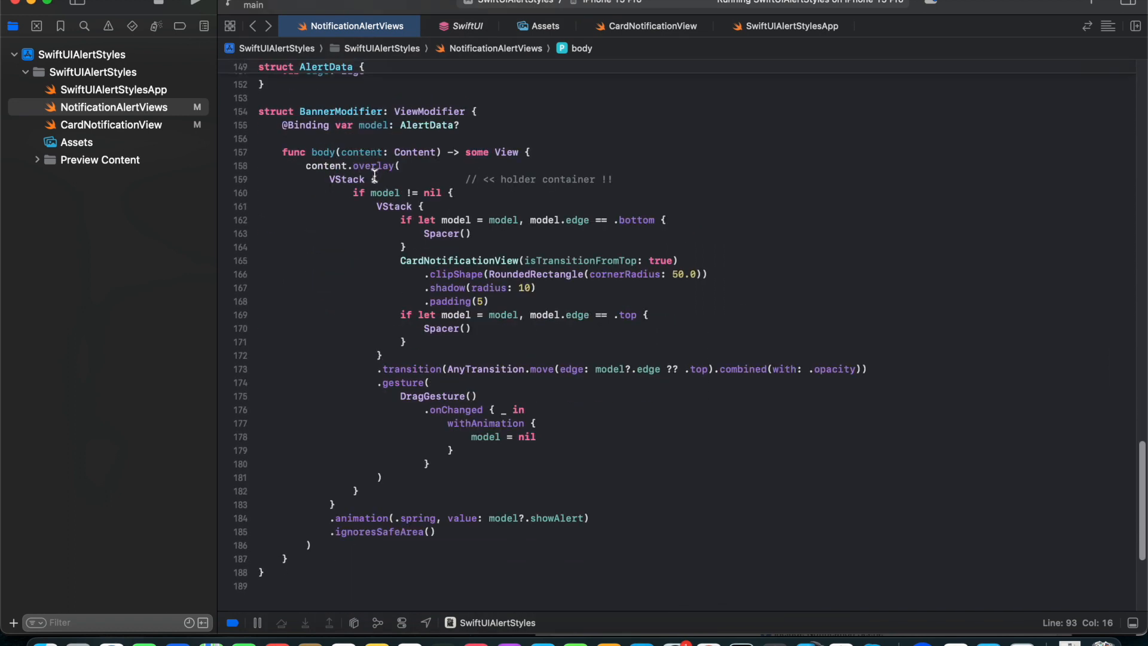
click(376, 178)
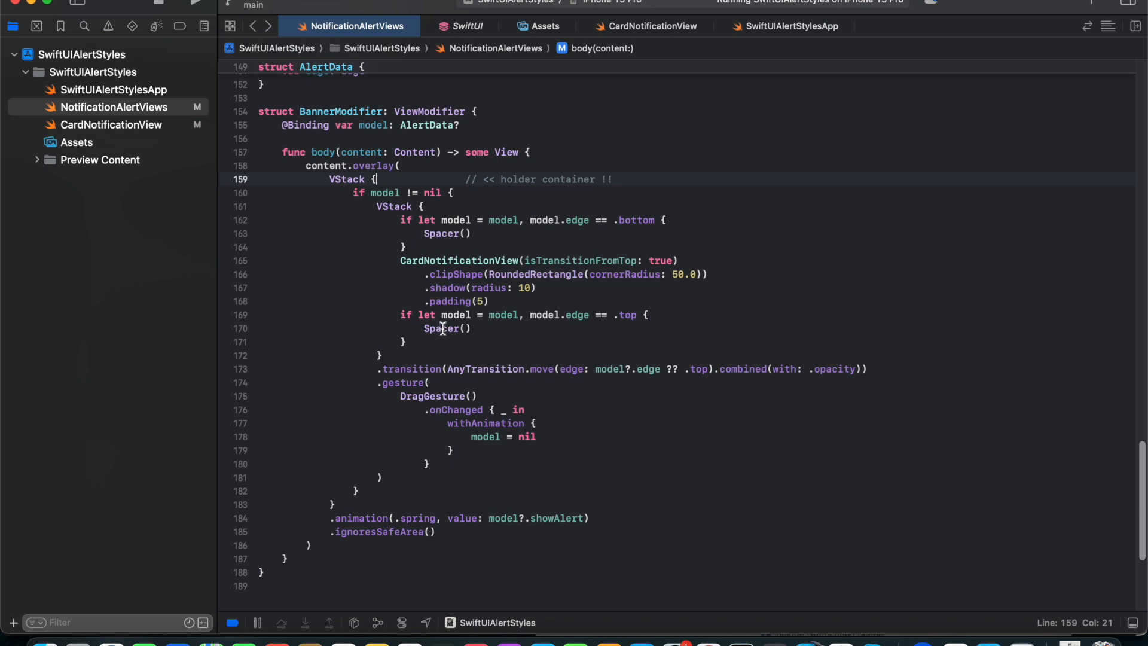
mouse_move(483, 240)
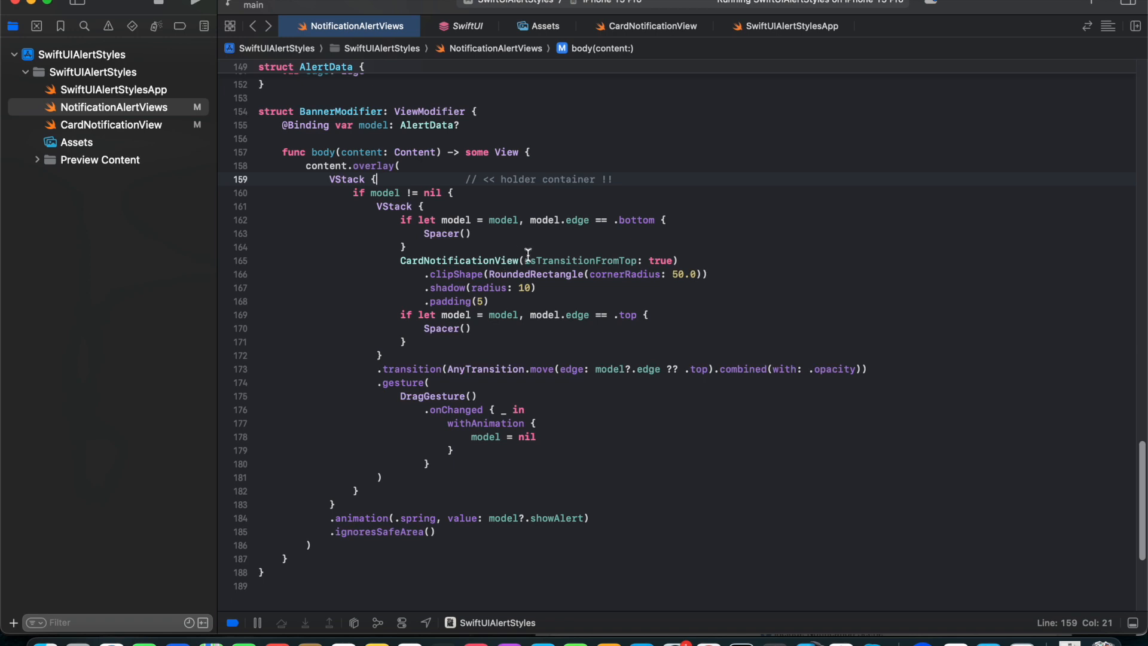
Highlight the AnyTransition and model uses in the modifier, then show the Dyn-Island alert again.
scroll(up, 3)
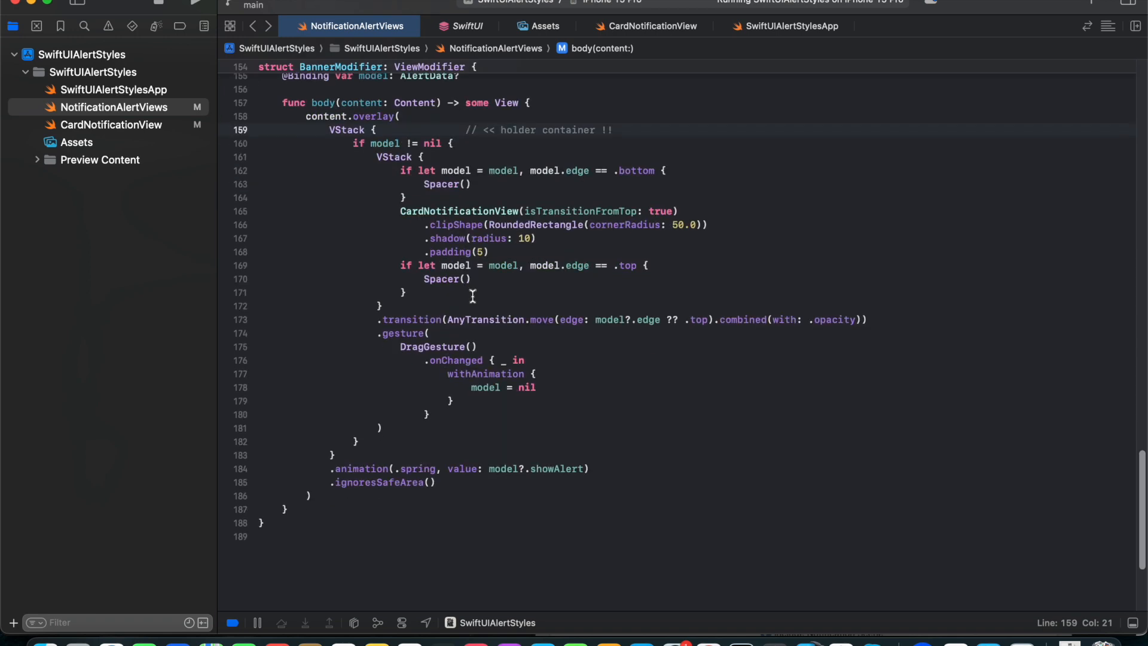
scroll(up, 3)
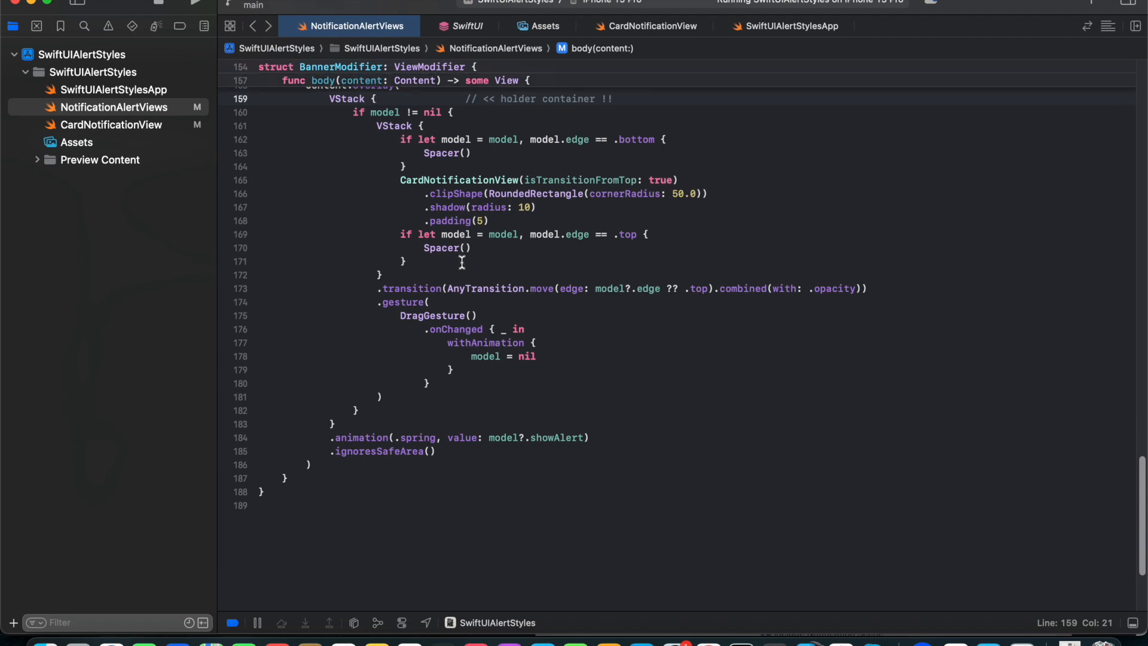
double_click(410, 288)
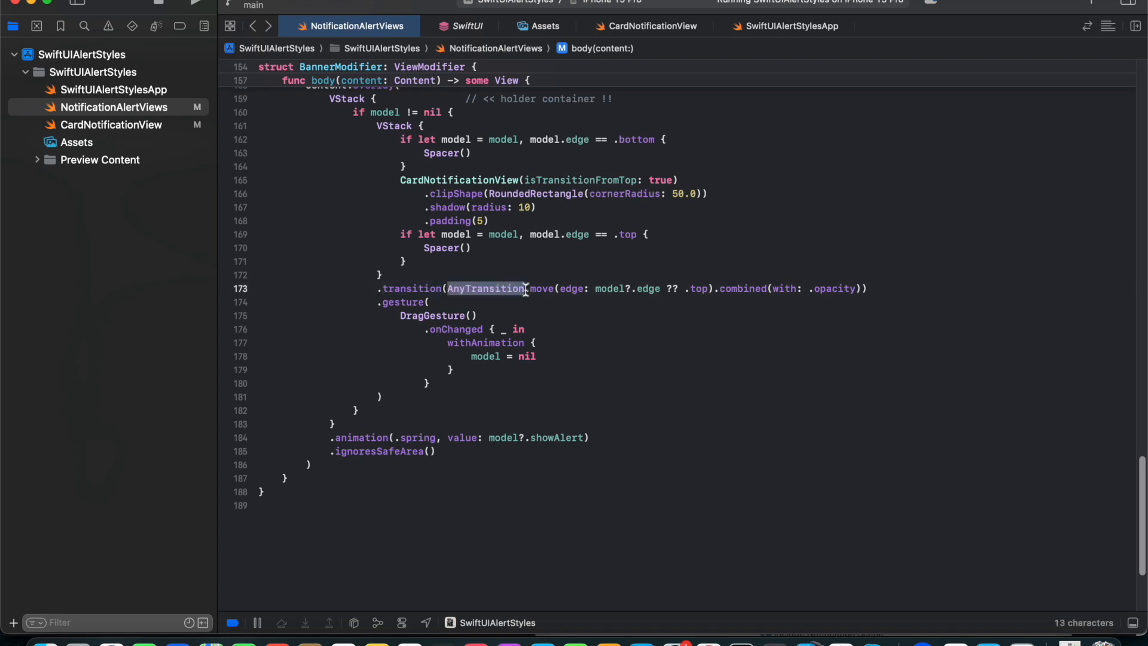
click(661, 288)
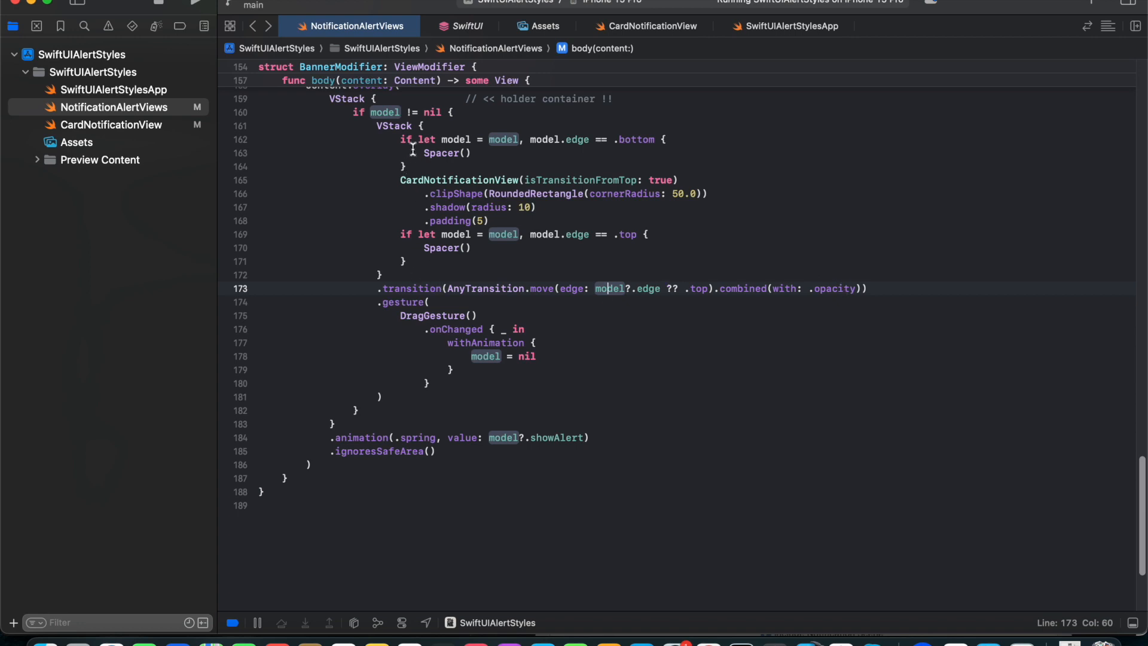
mouse_move(567, 288)
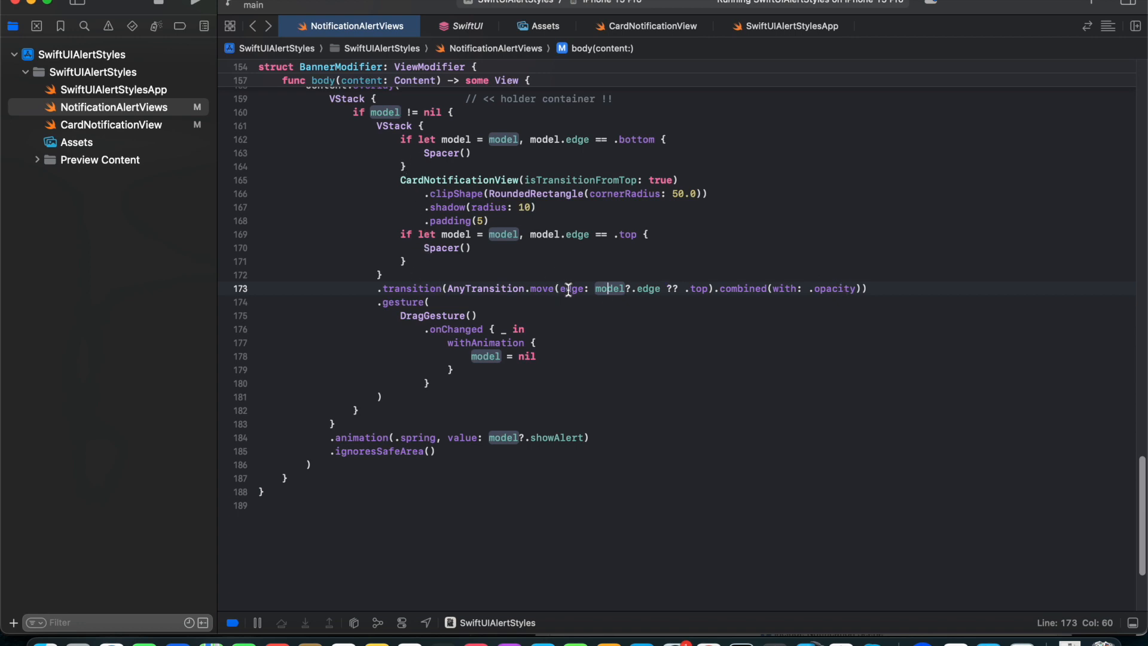
mouse_move(801, 305)
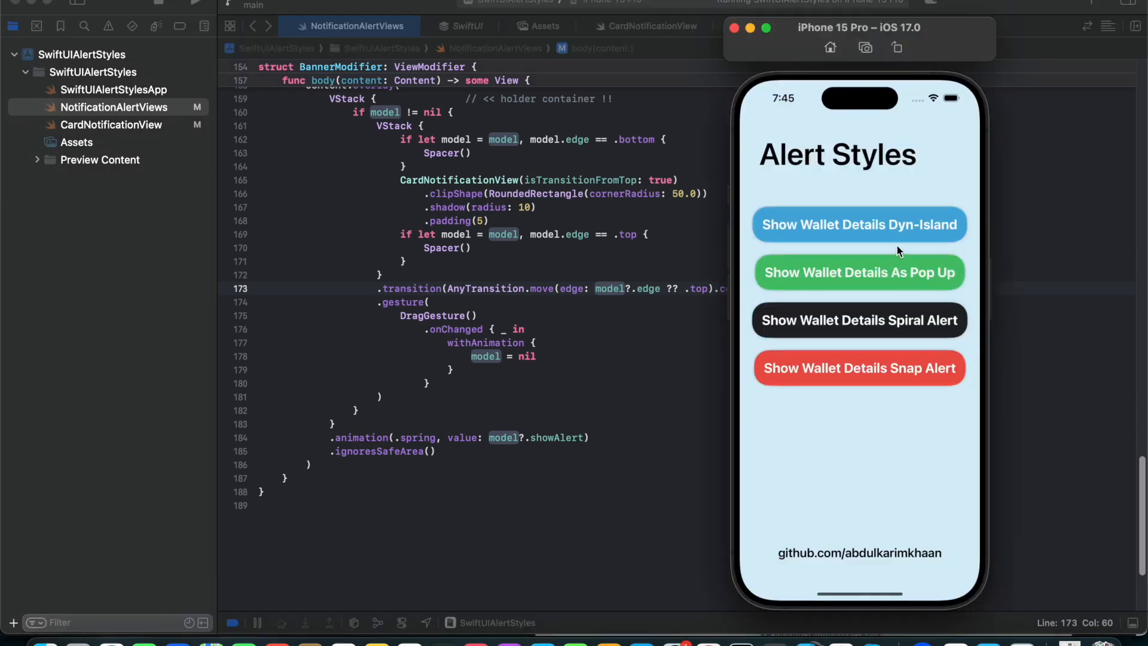
click(859, 223)
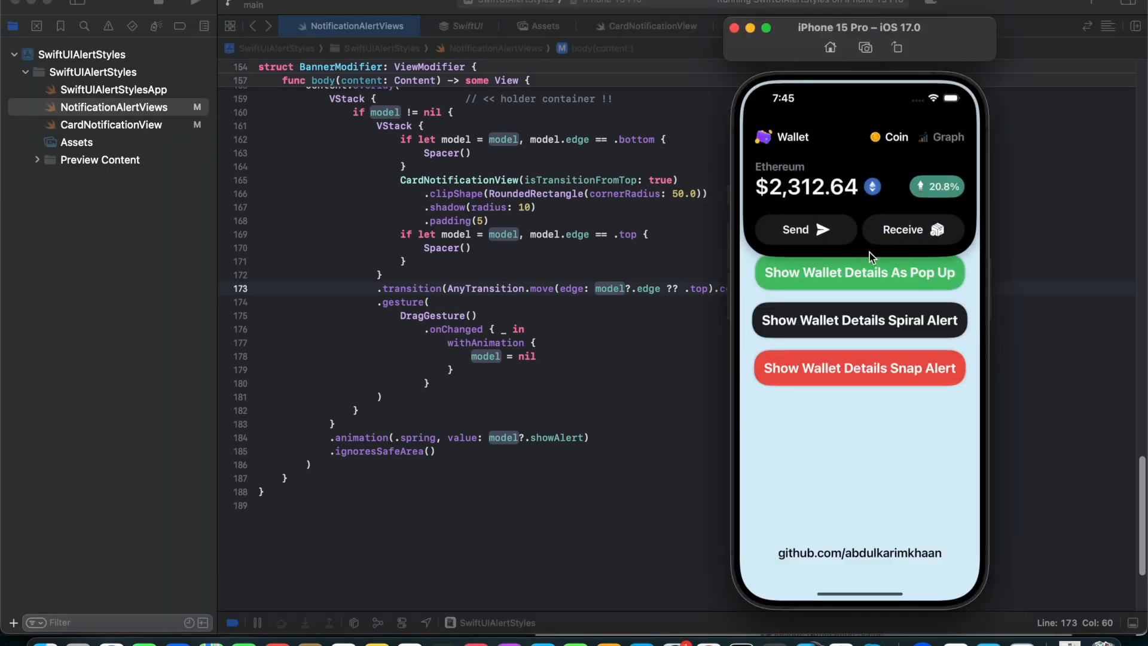
mouse_move(845, 237)
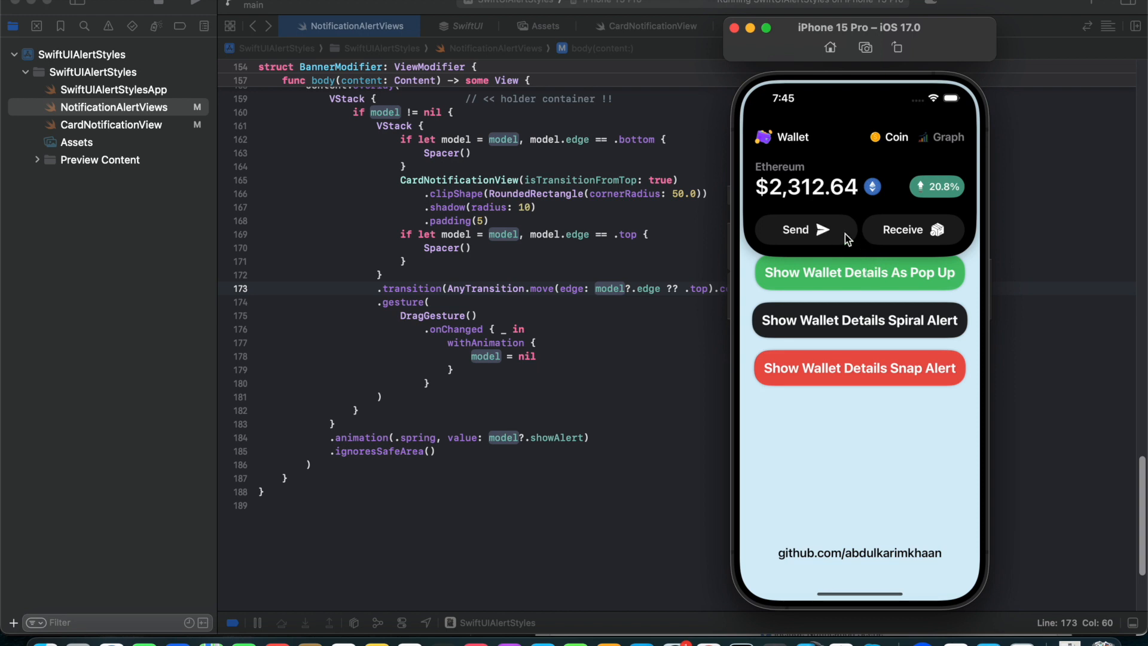
mouse_move(406, 321)
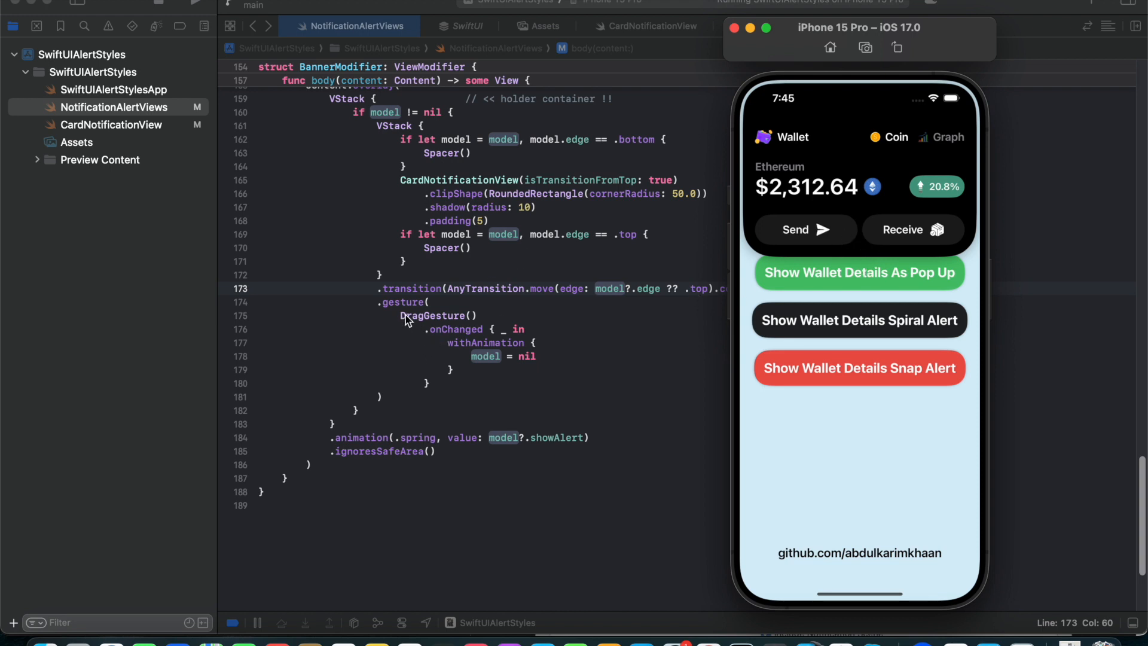
mouse_move(446, 348)
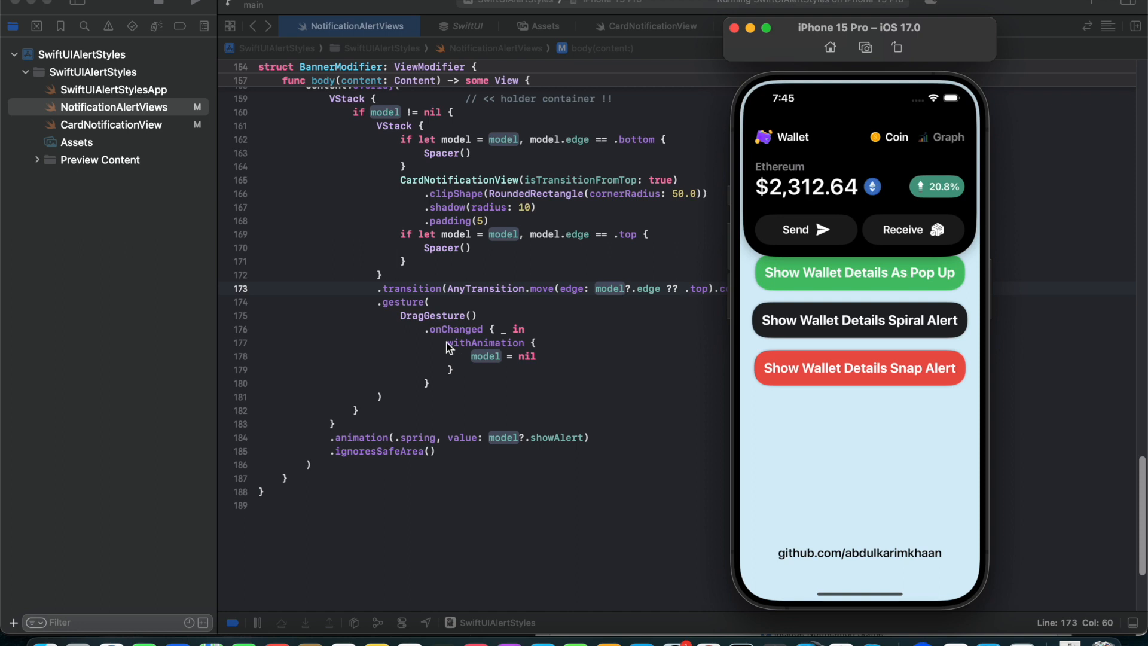
mouse_move(470, 349)
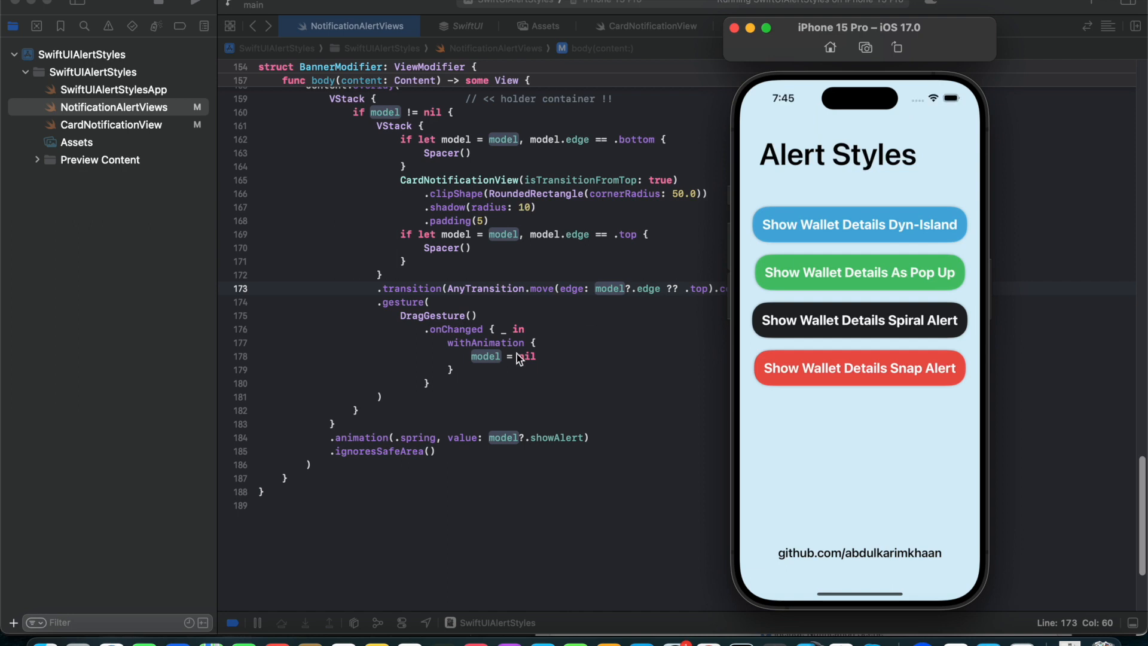
mouse_move(474, 285)
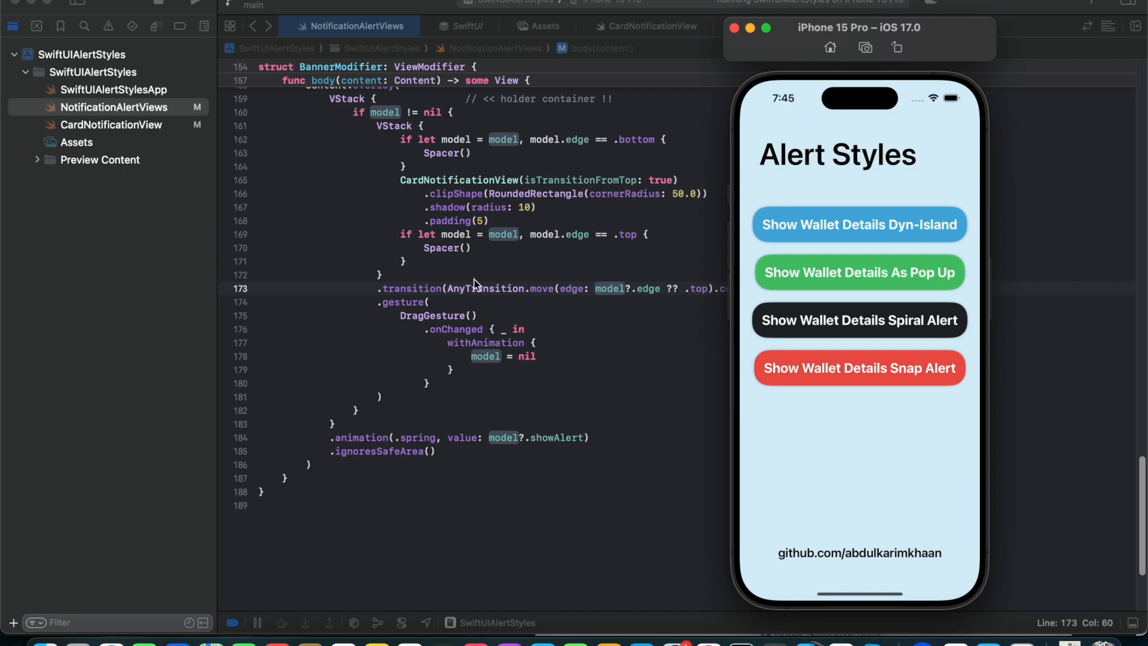
Trace showAlertPop in the code, then show the wallet details card as a centered pop-up.
scroll(up, 3)
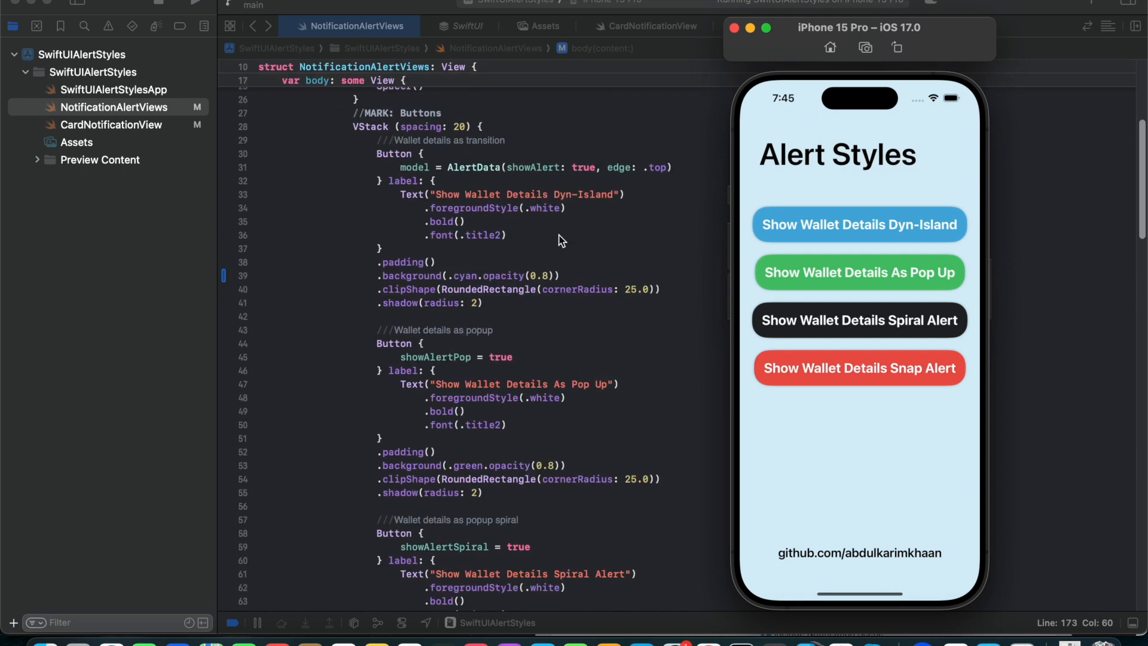
scroll(down, 3)
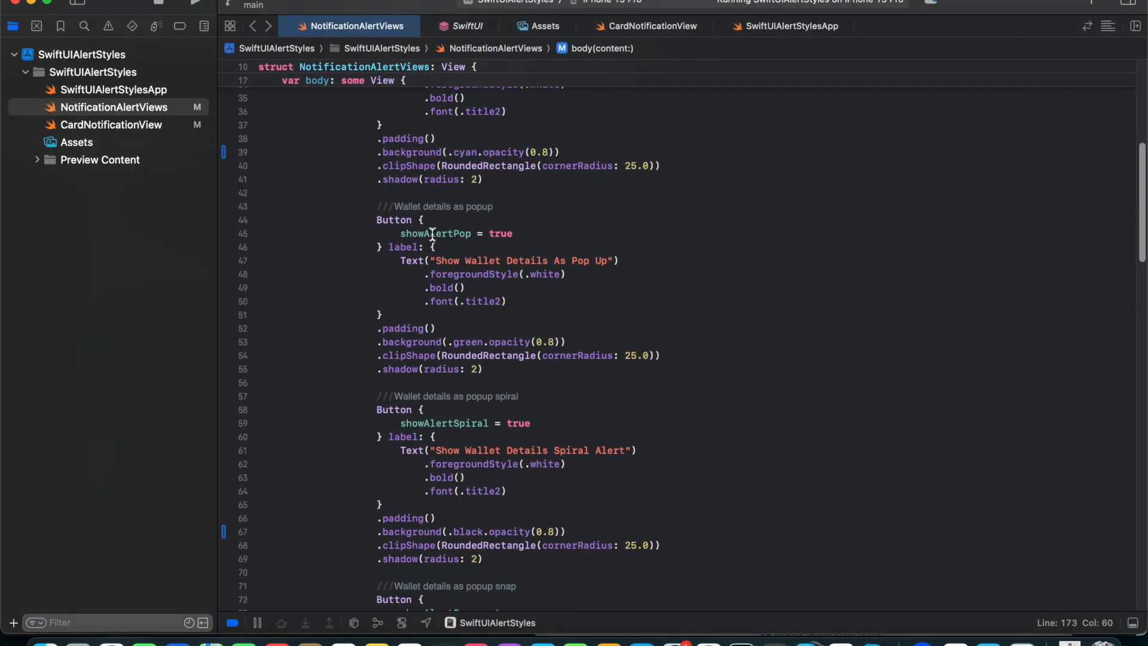
double_click(435, 233)
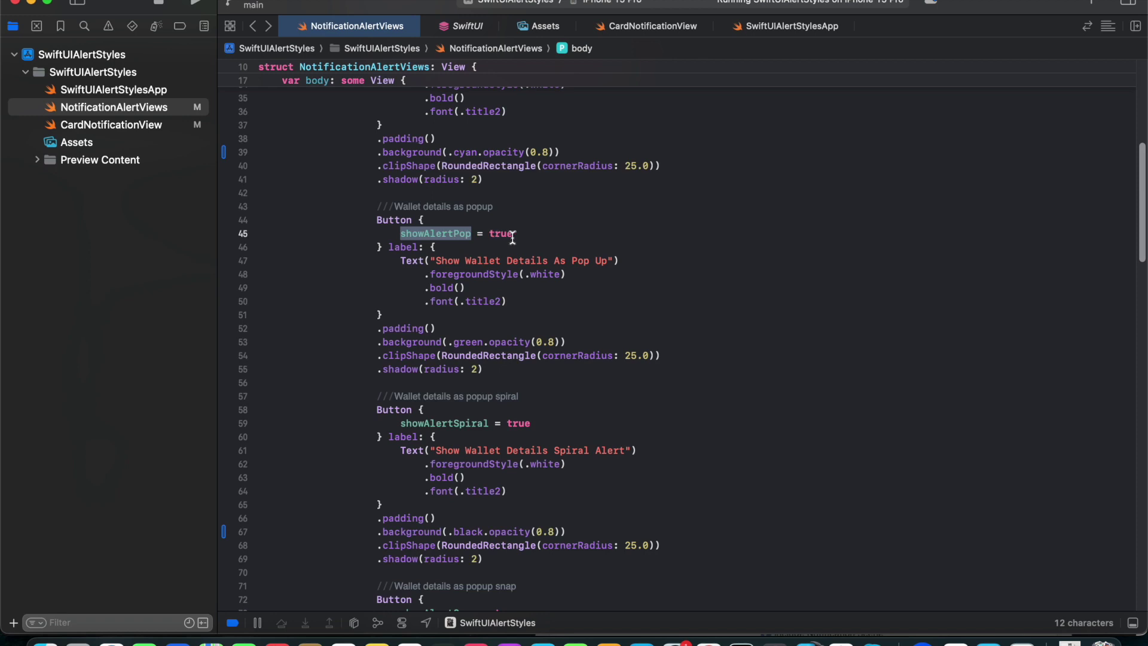
scroll(down, 3)
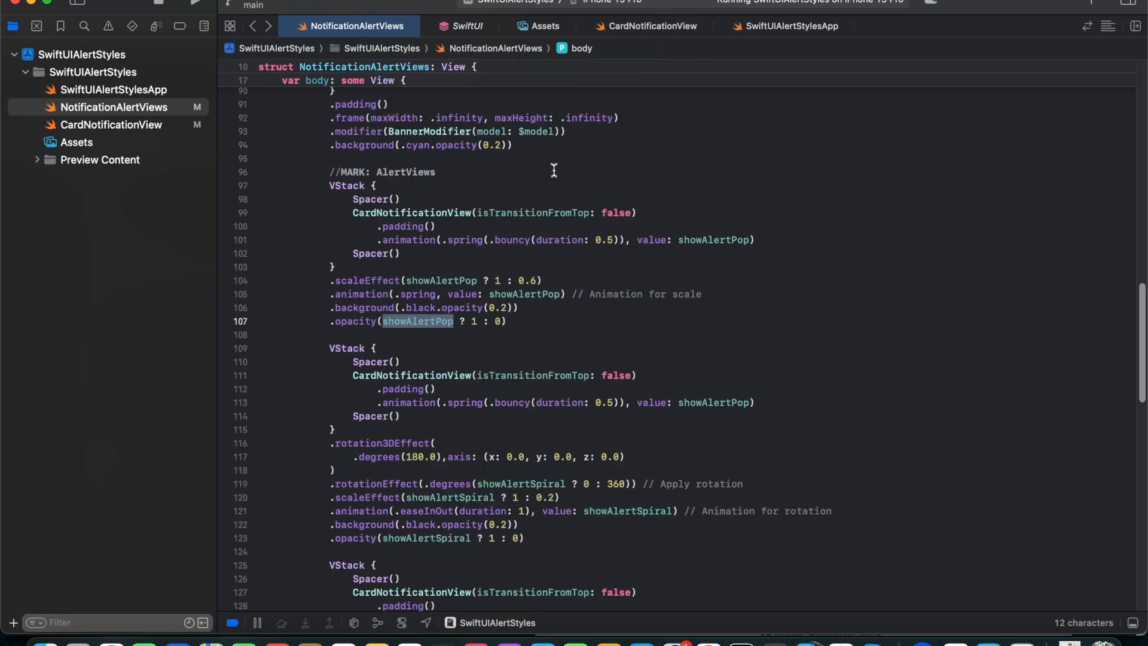
mouse_move(401, 320)
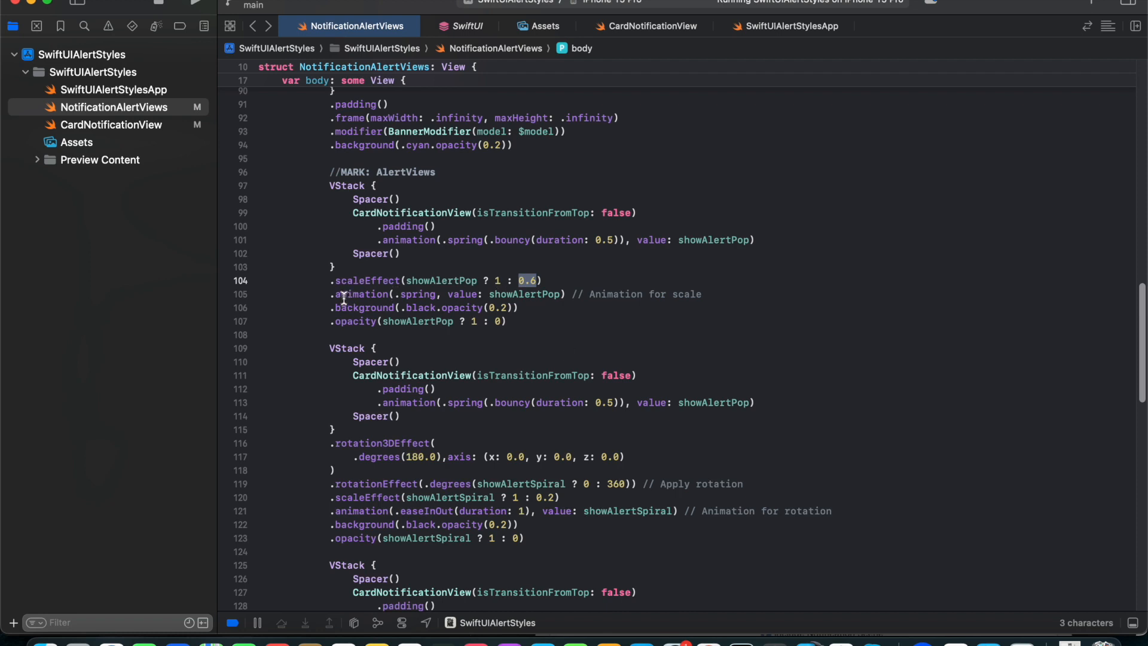
mouse_move(486, 294)
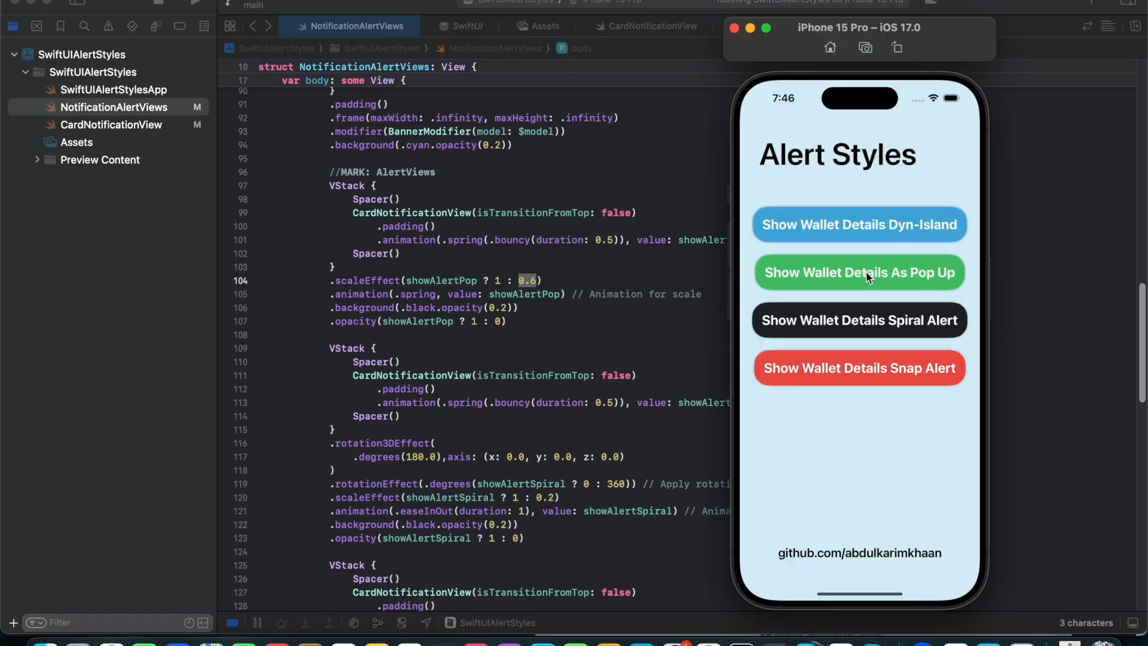
mouse_move(863, 280)
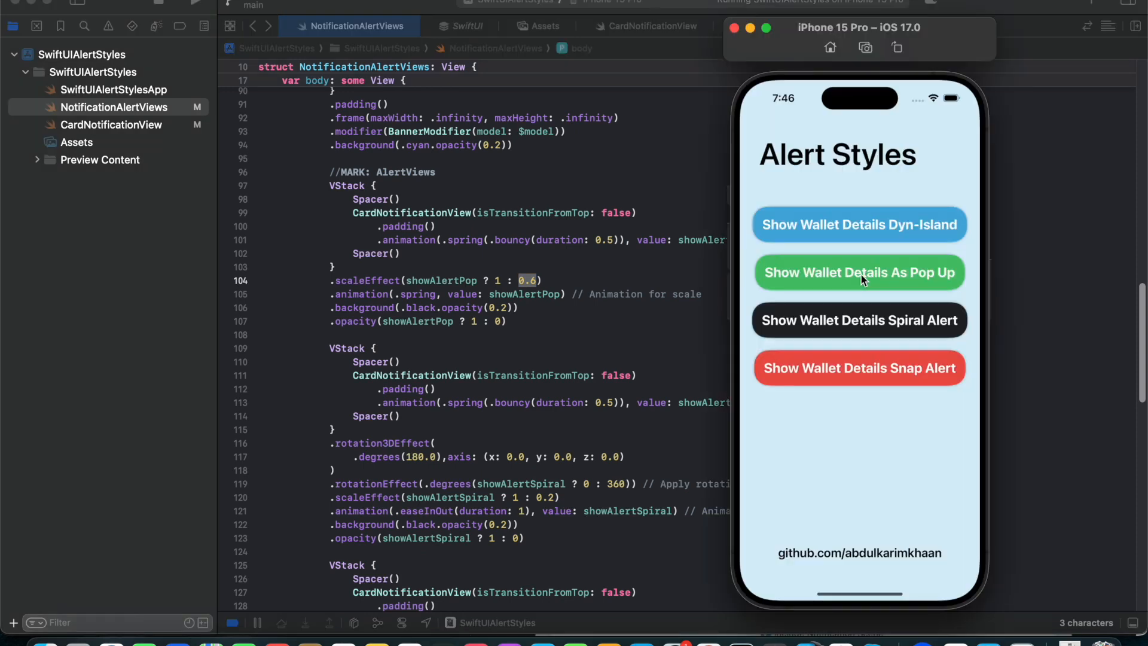
click(858, 272)
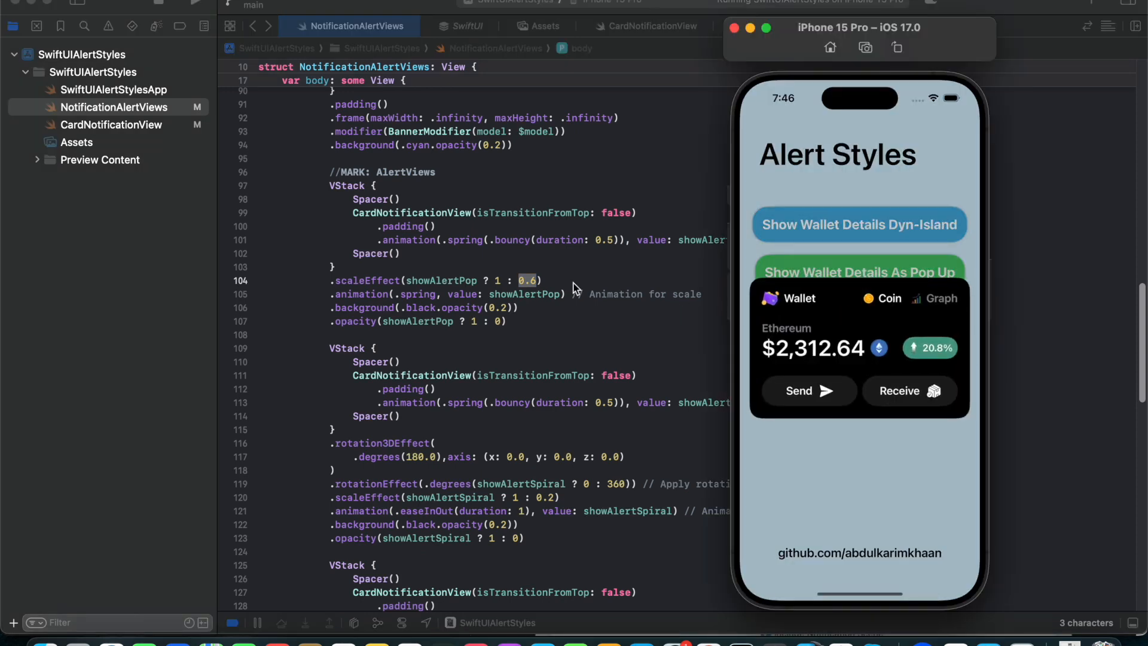
mouse_move(673, 337)
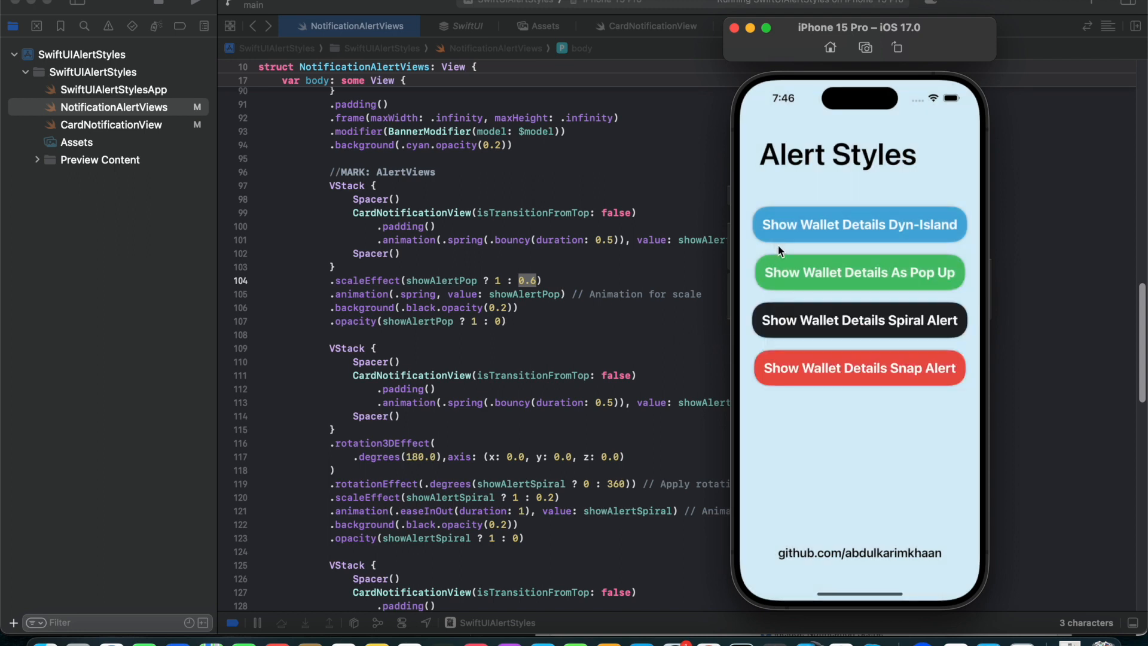
Dismiss the pop-up card and examine the spiral alert's rotationEffect angle in NotificationAlertViews.
click(859, 272)
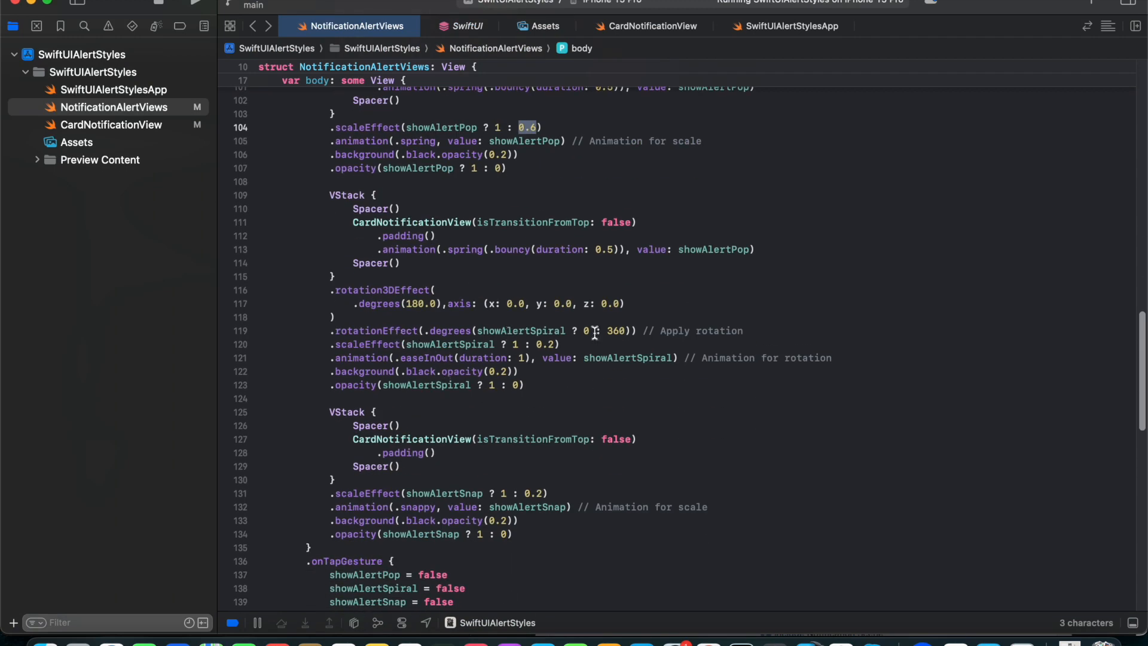
mouse_move(582, 334)
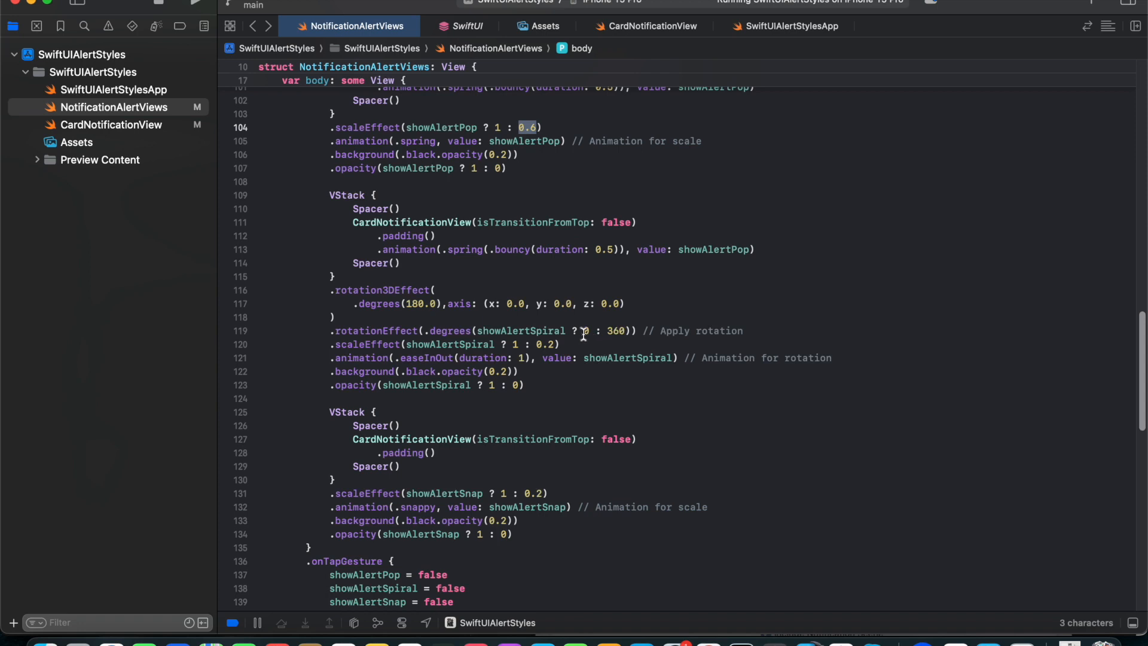
click(369, 344)
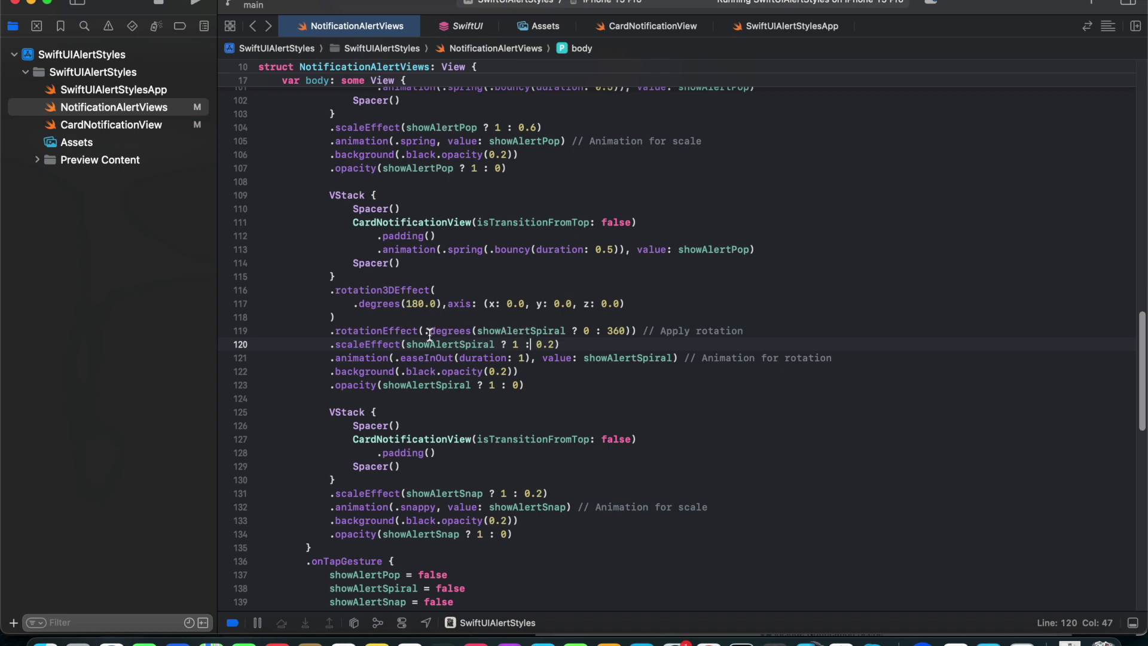
mouse_move(486, 330)
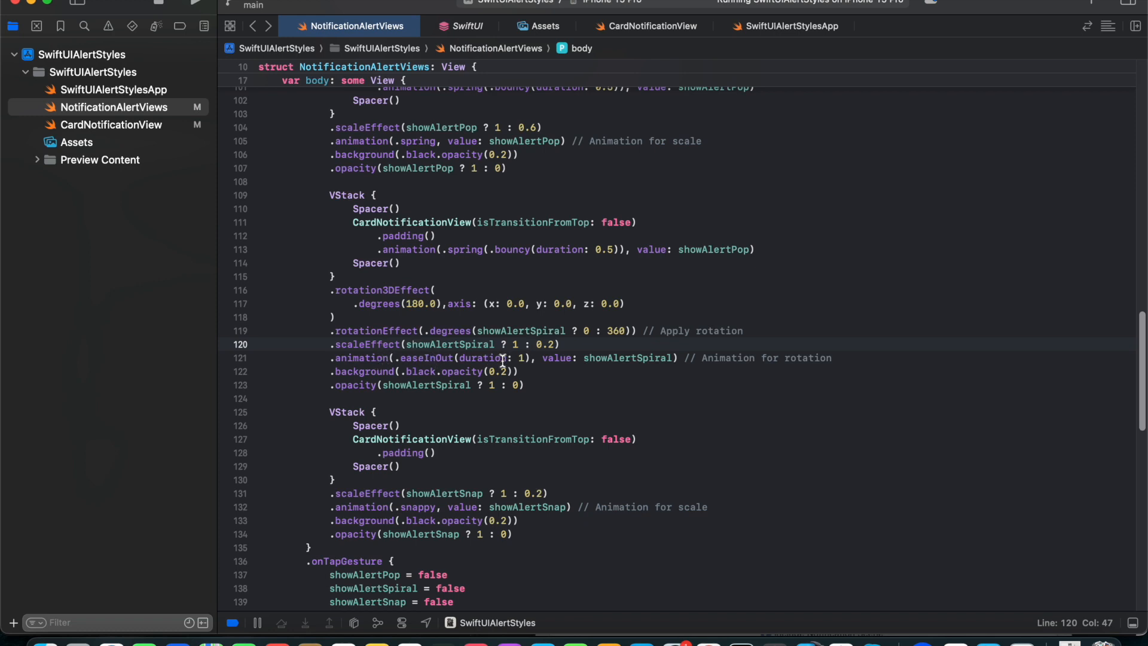
mouse_move(413, 335)
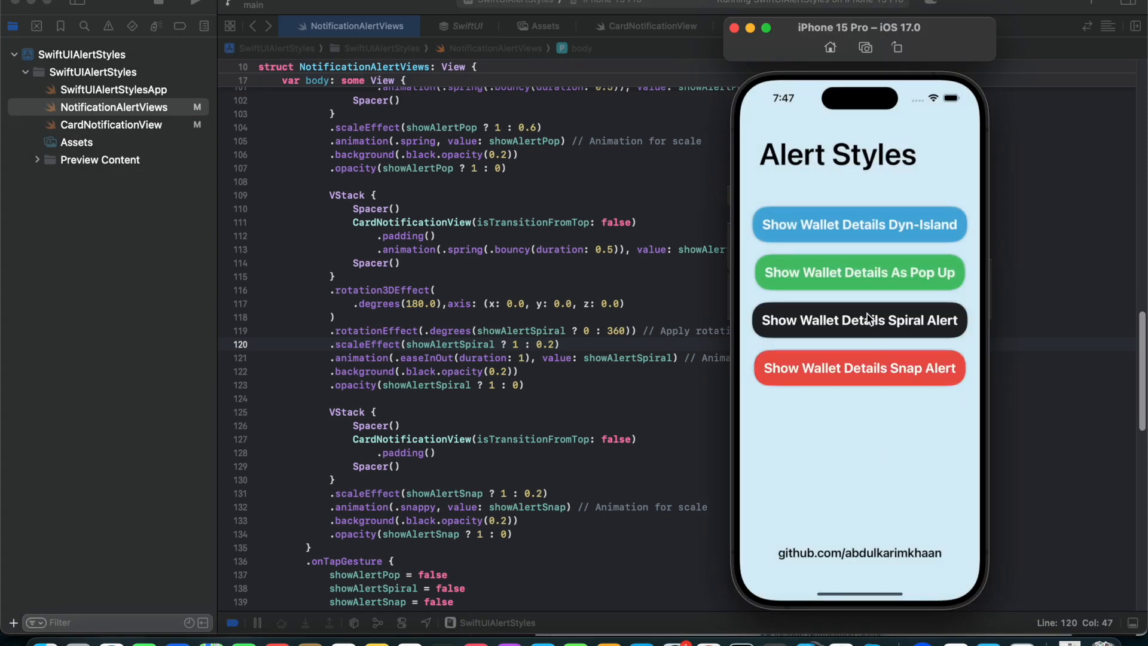
Show the spiral wallet alert, then change its rotation angle from 360 to 720 degrees.
click(859, 272)
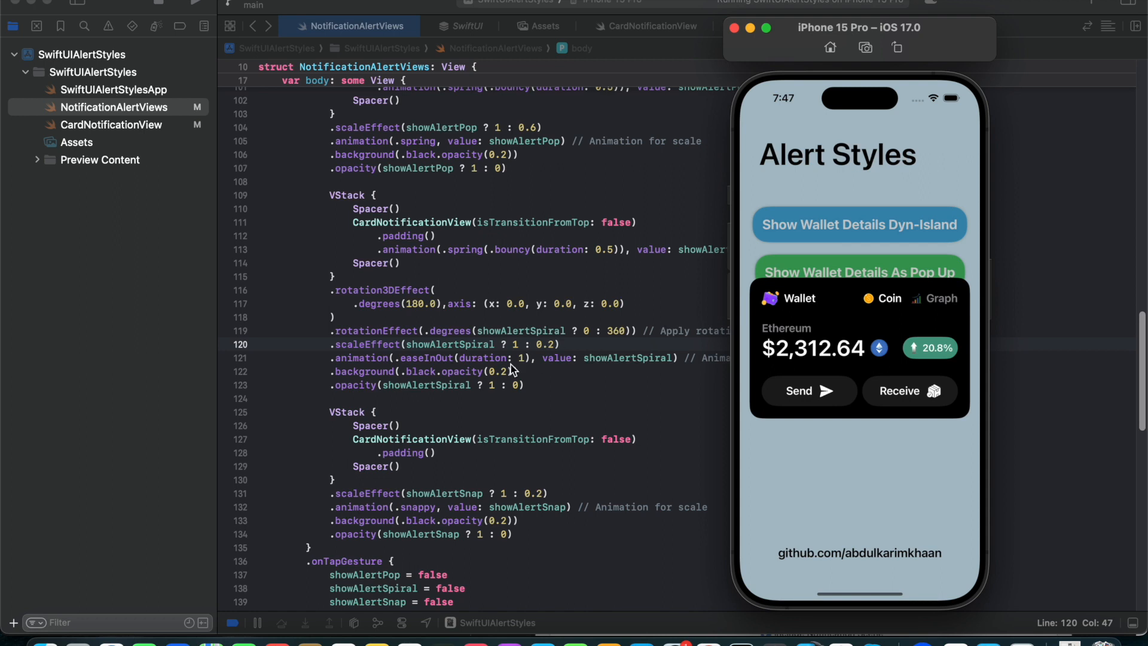
mouse_move(585, 338)
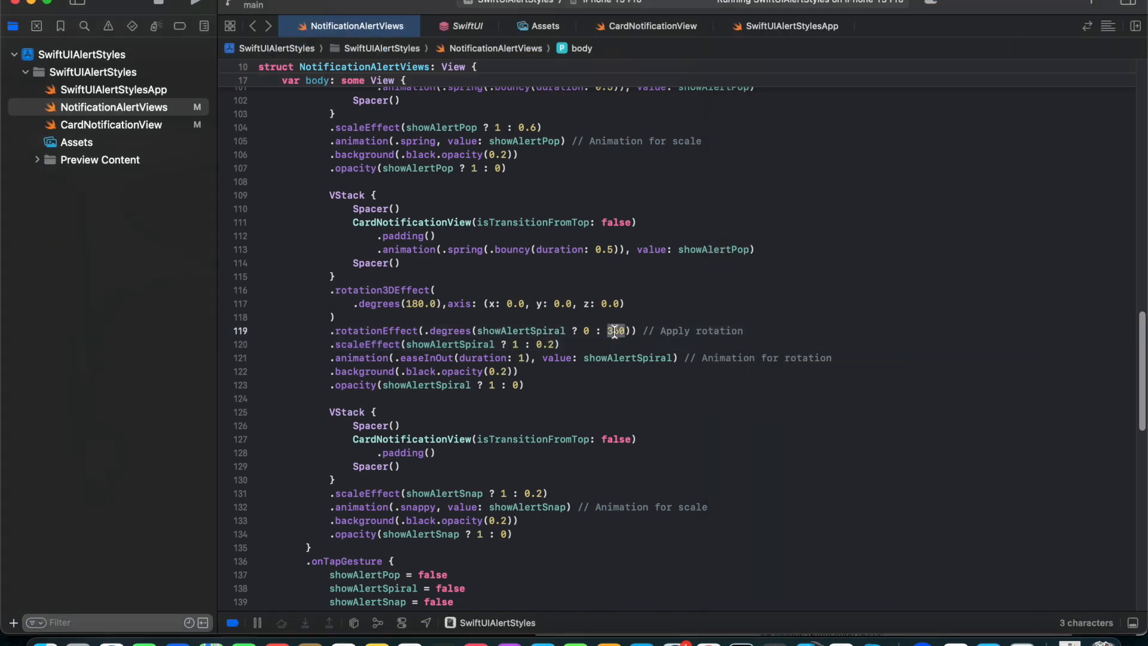
text(720)
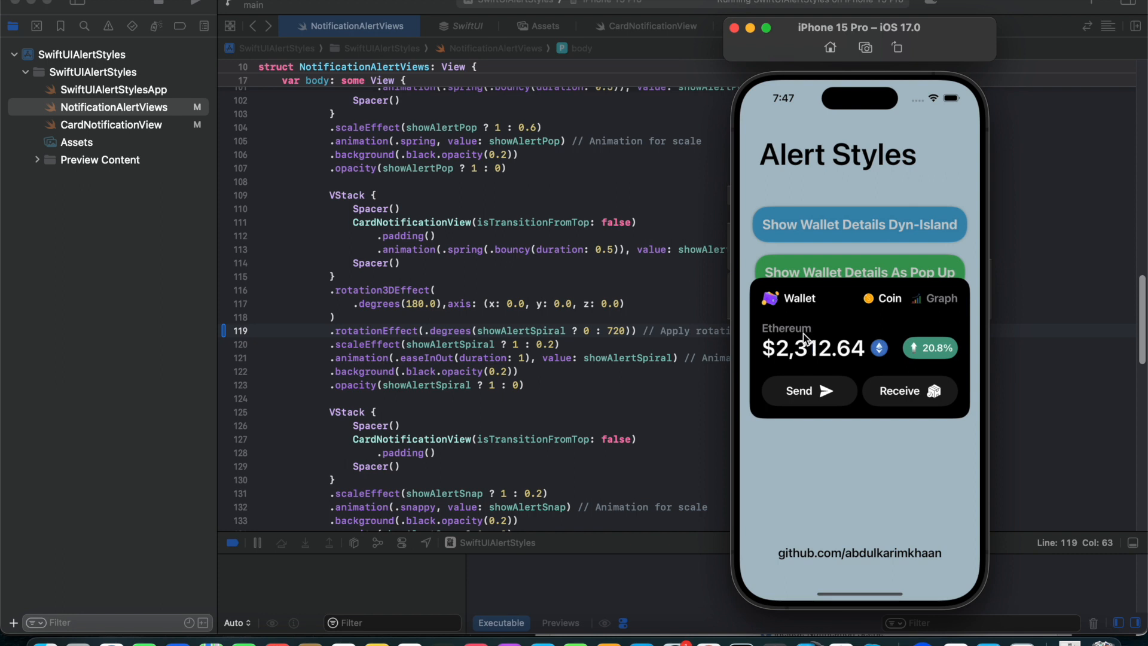
mouse_move(535, 357)
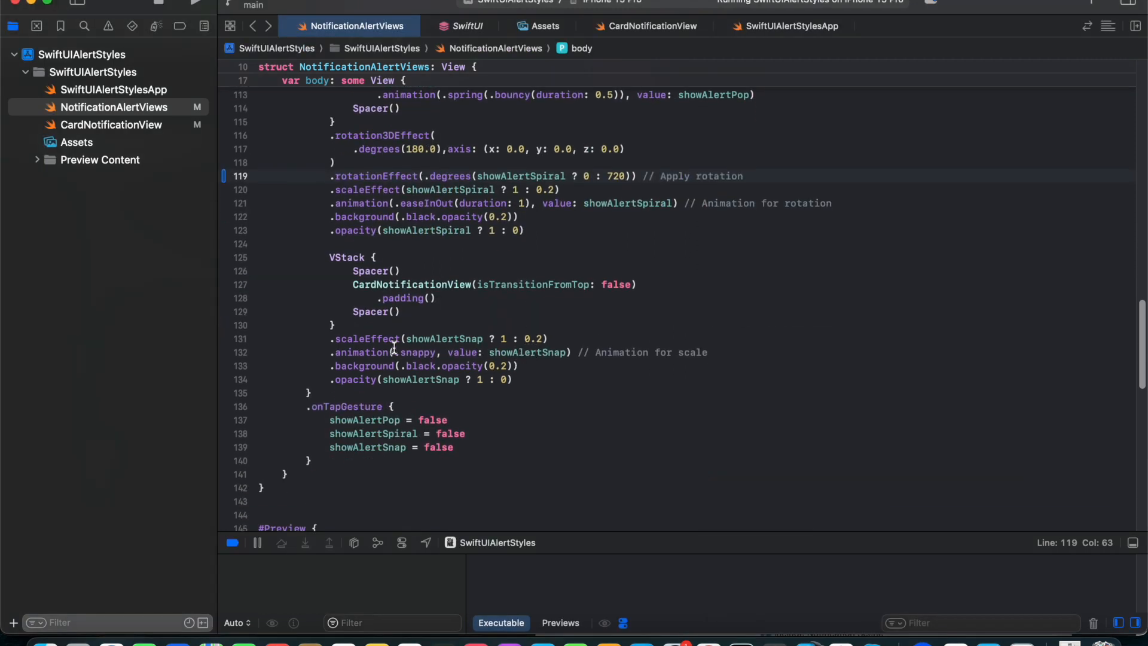
Highlight the snap alert VStack's .scaleEffect and .snappy animation lines.
double_click(366, 339)
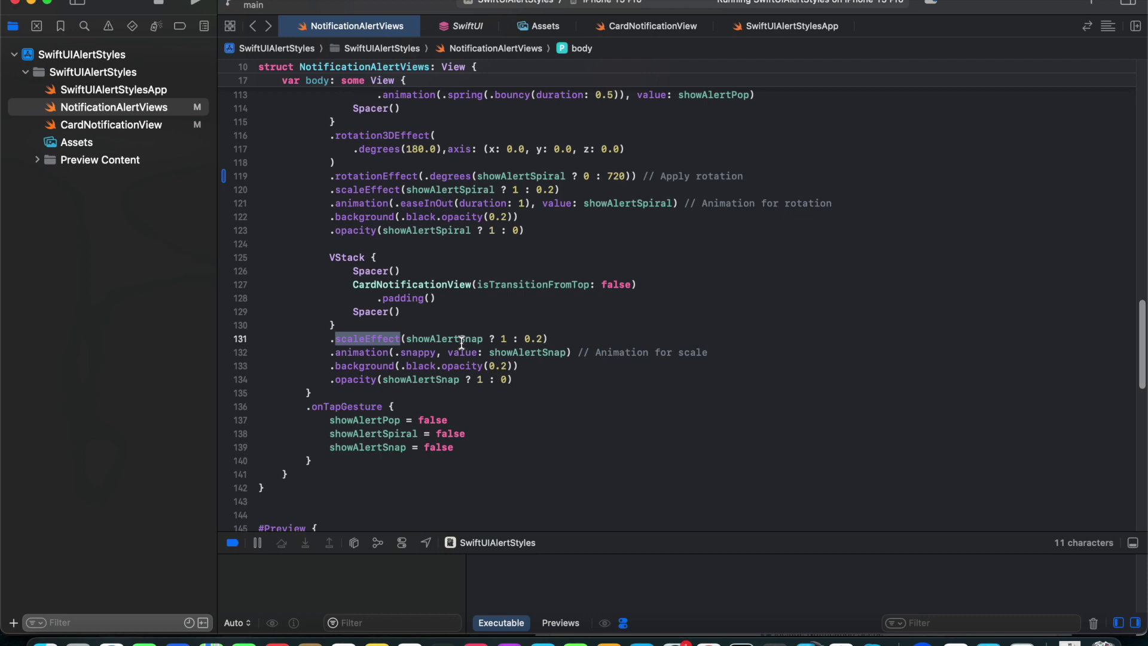
mouse_move(359, 351)
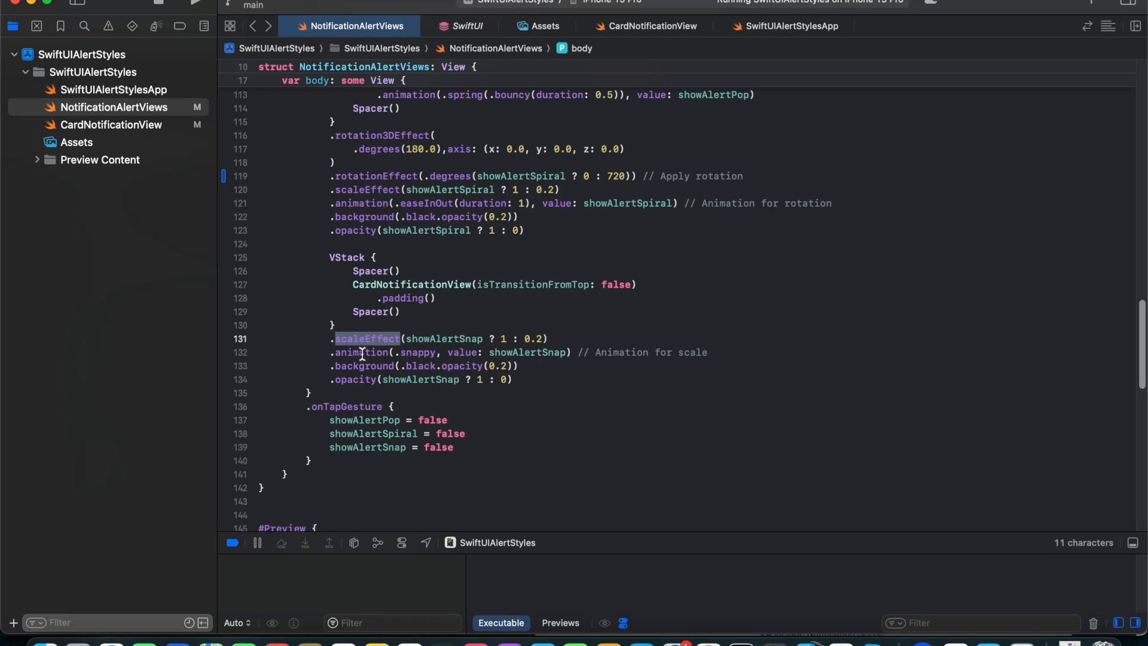
double_click(417, 352)
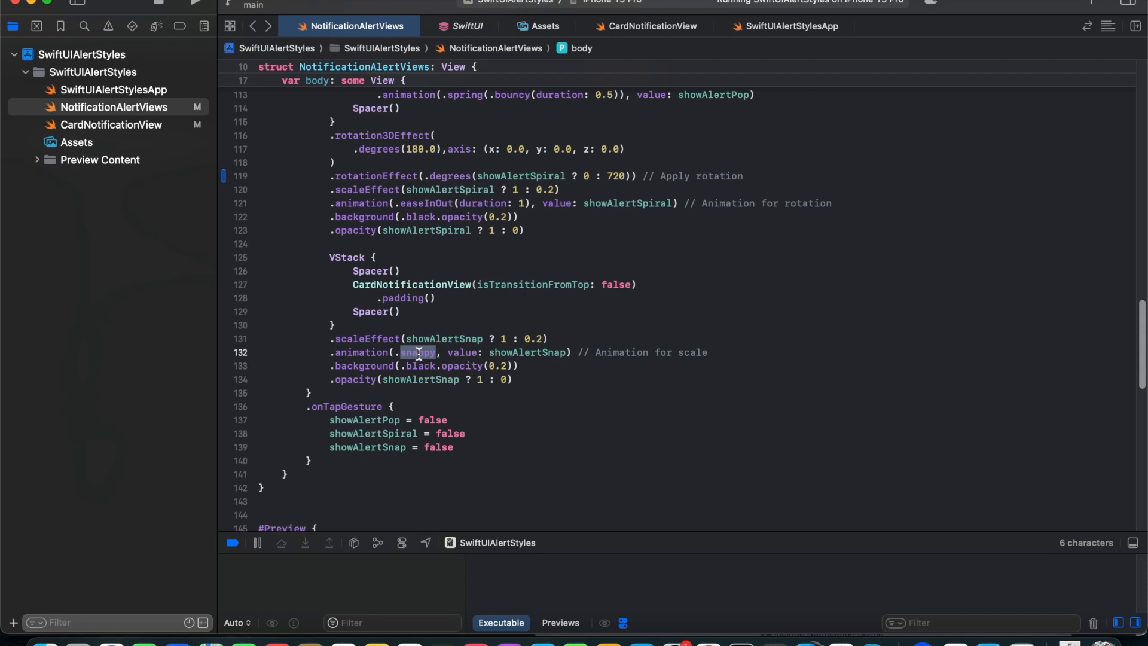
click(421, 351)
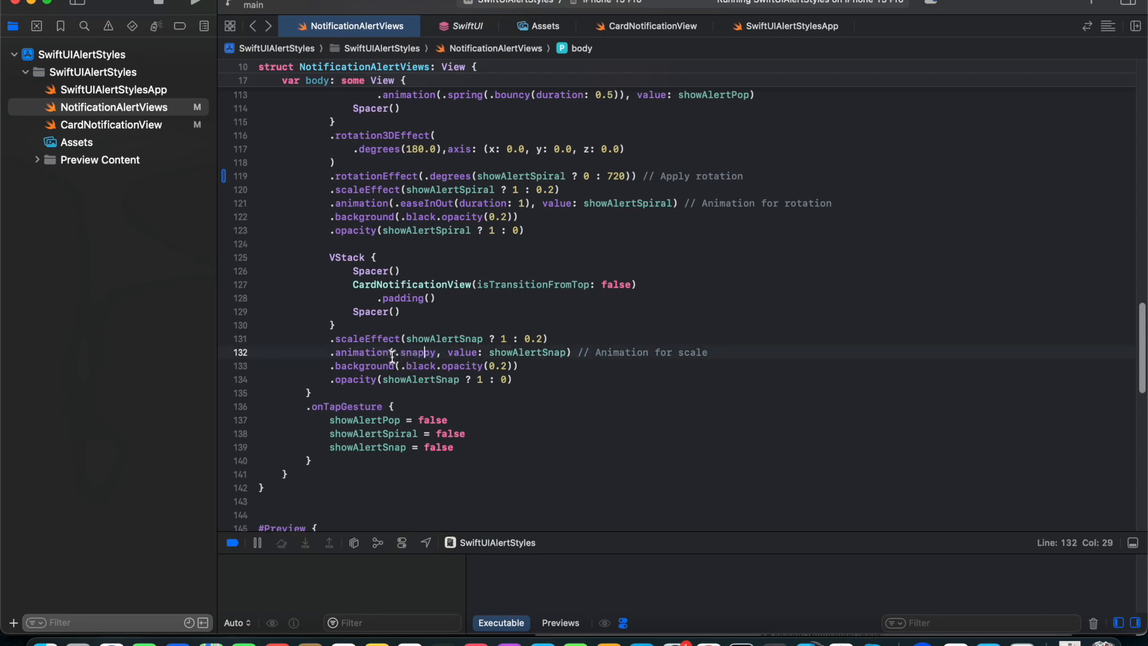
mouse_move(395, 311)
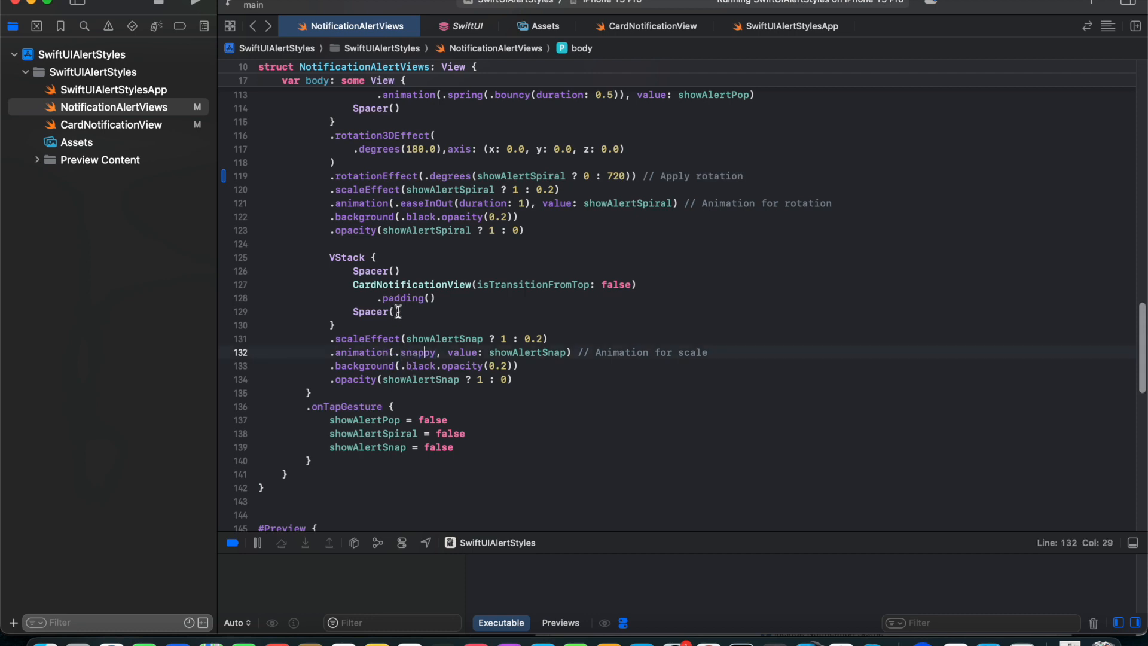
mouse_move(450, 359)
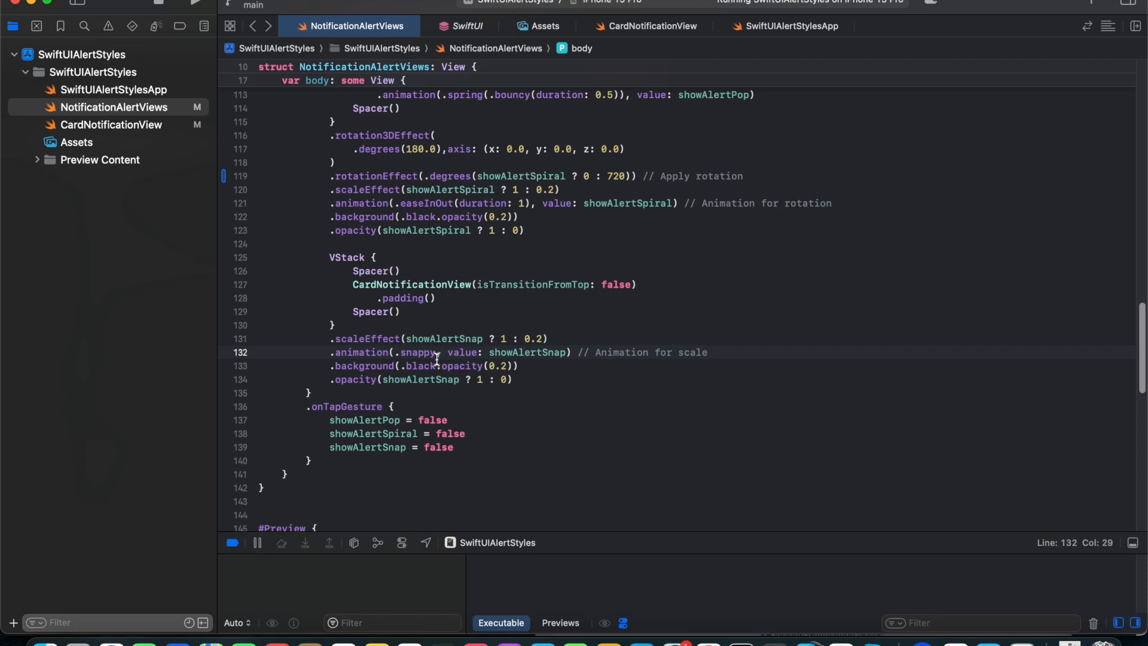
scroll(down, 3)
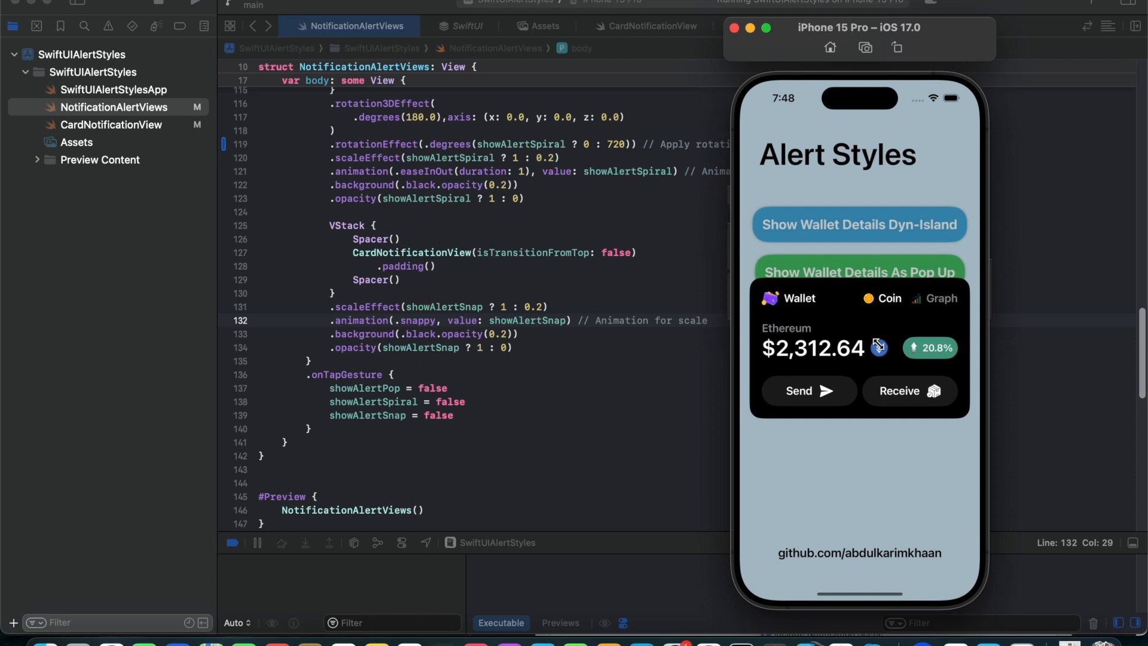
mouse_move(861, 214)
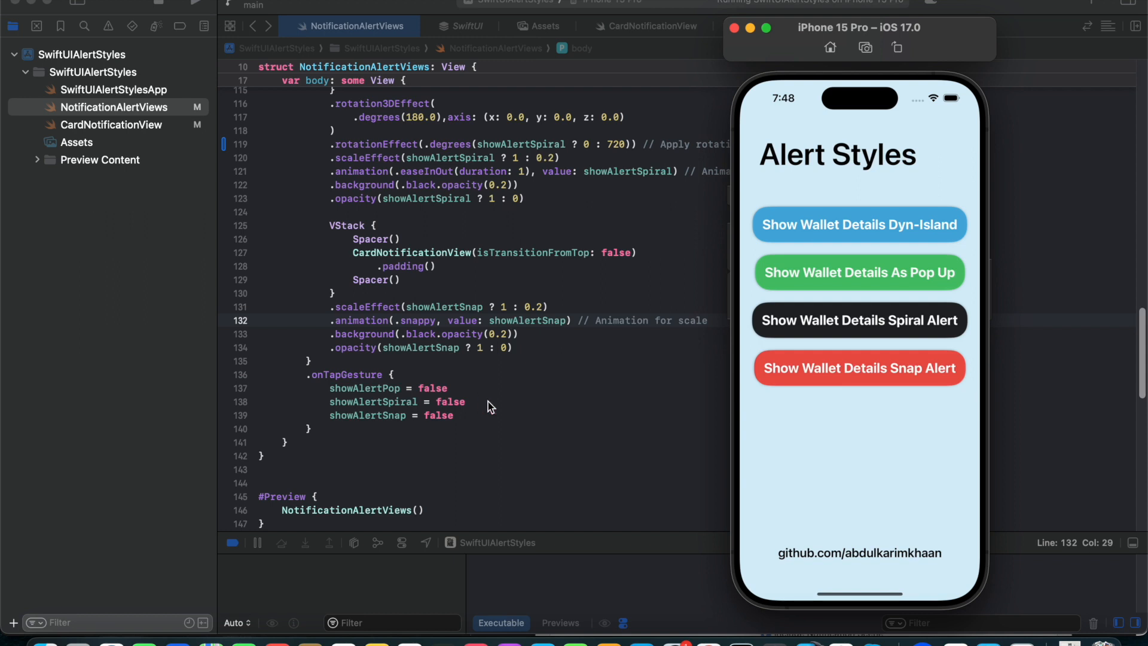
mouse_move(789, 299)
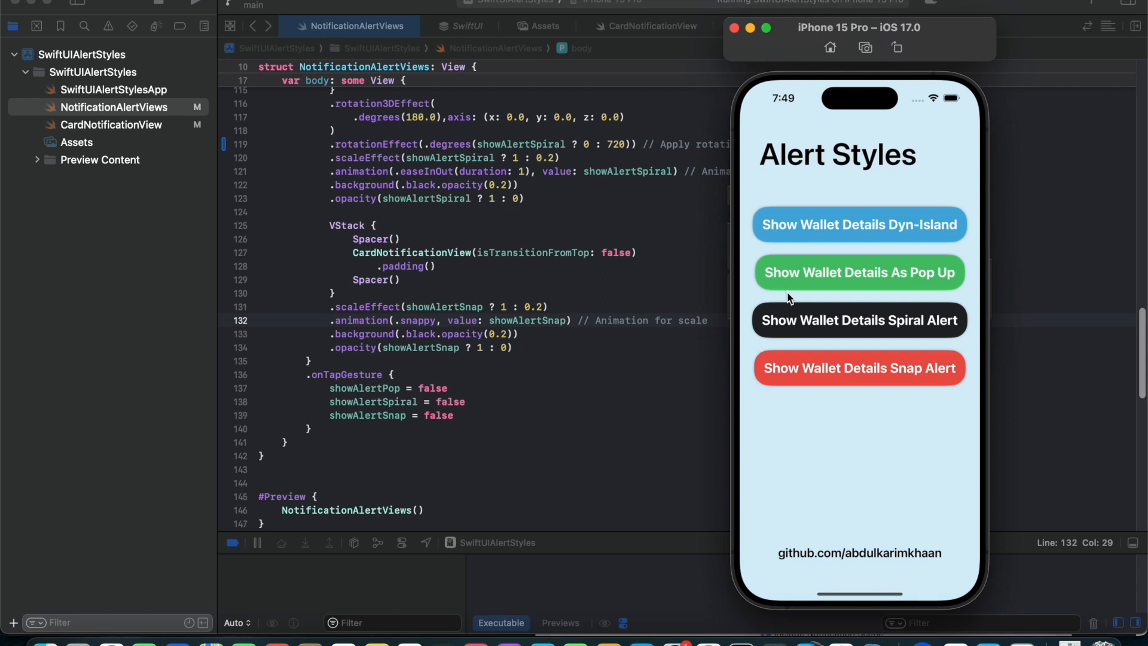
mouse_move(800, 253)
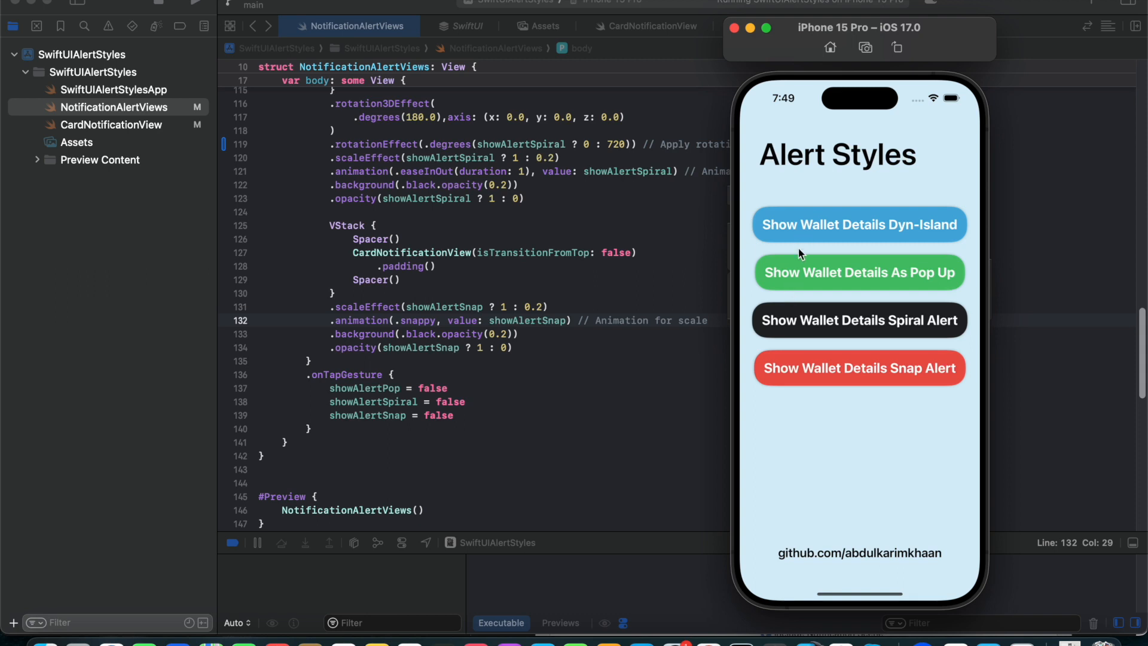
mouse_move(818, 265)
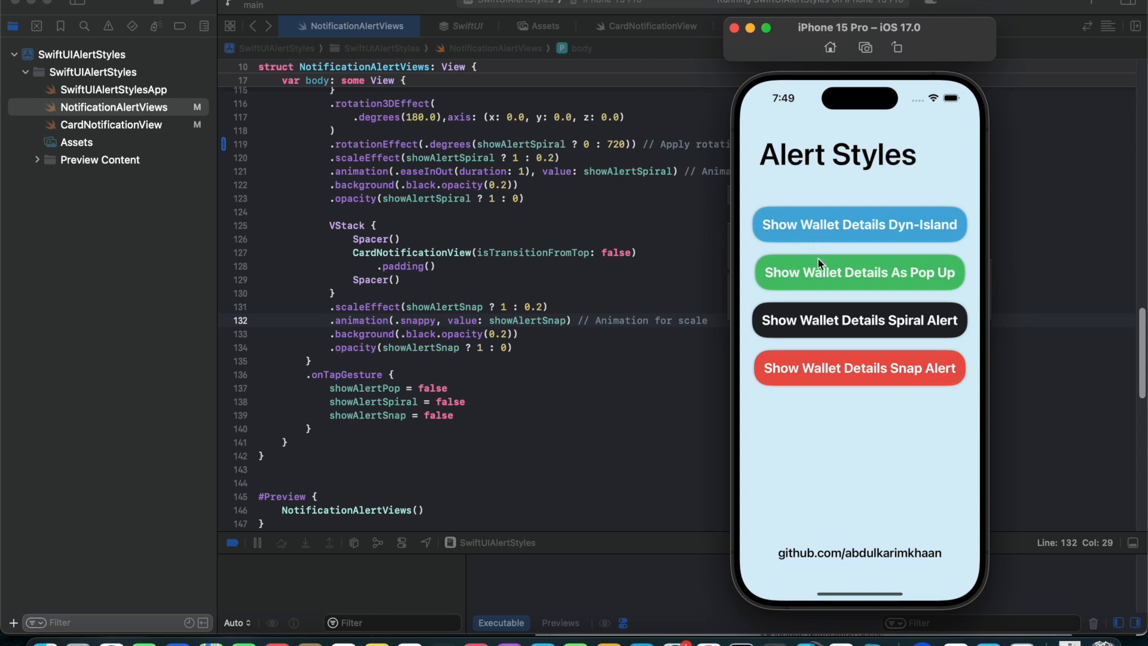
mouse_move(807, 279)
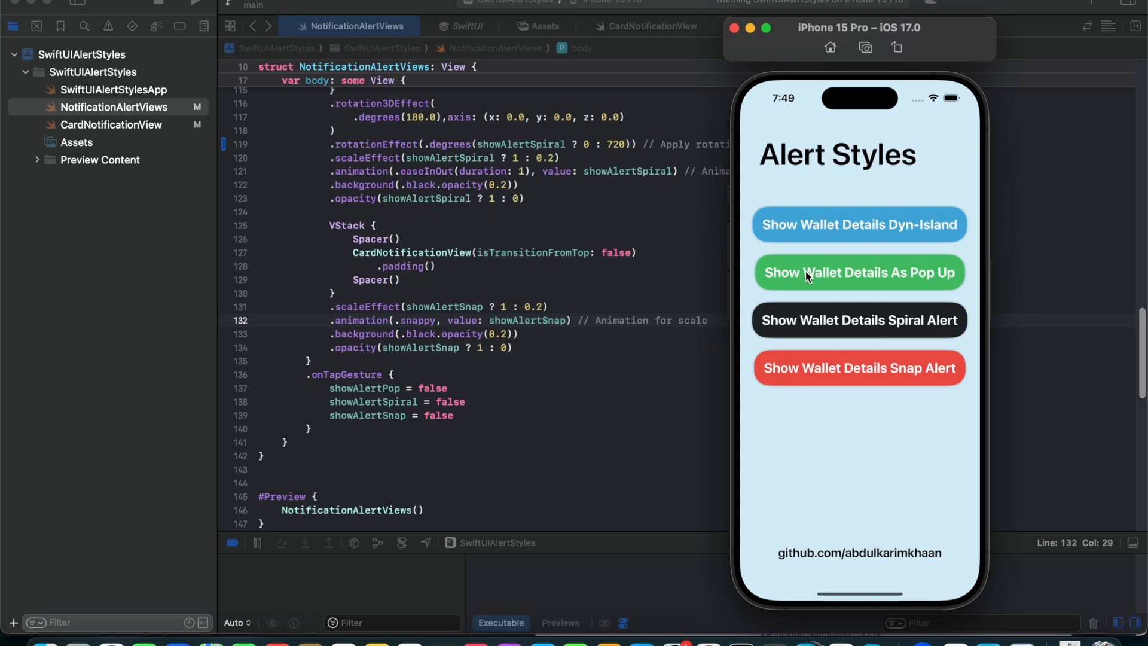